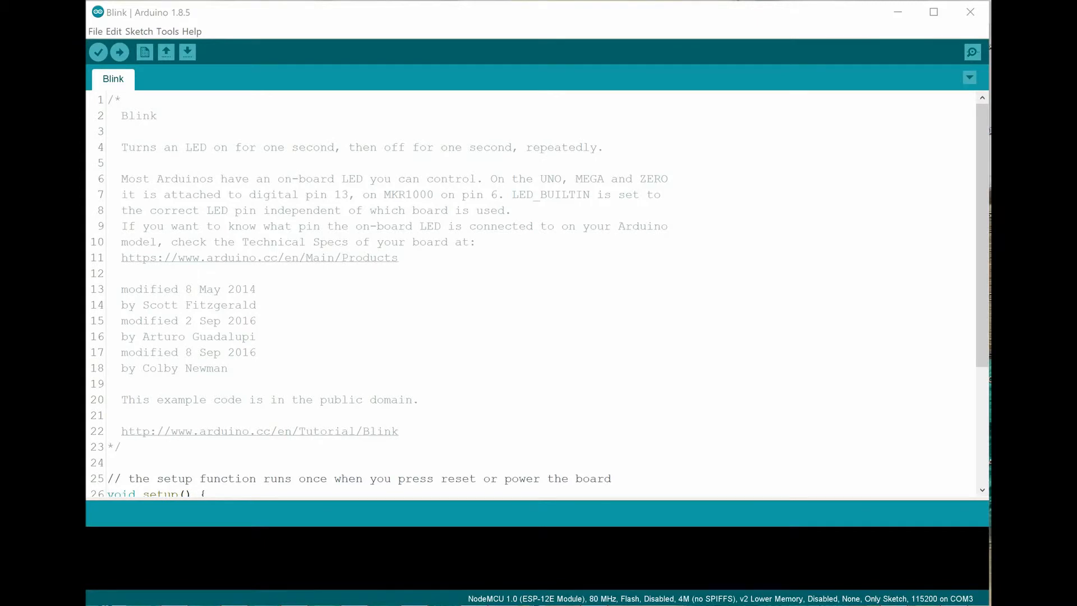
{"action": "mouse_move", "coordinate": [658, 378]}
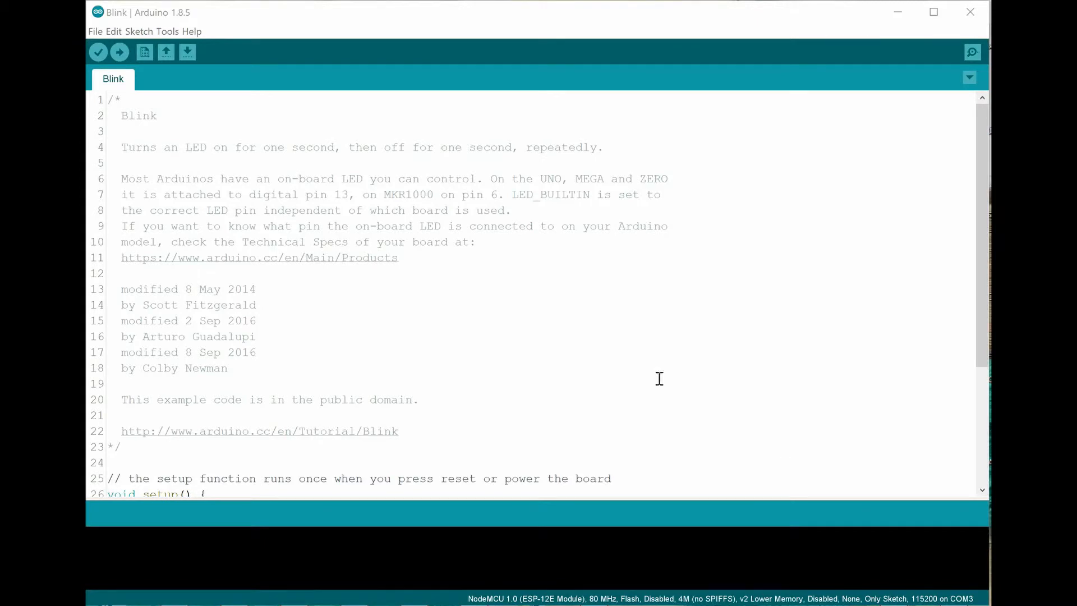
Select LOLIN(WEMOS) D1 R2 & mini as the target board from the ESP8266 list.
{"action": "left_click", "coordinate": [167, 31]}
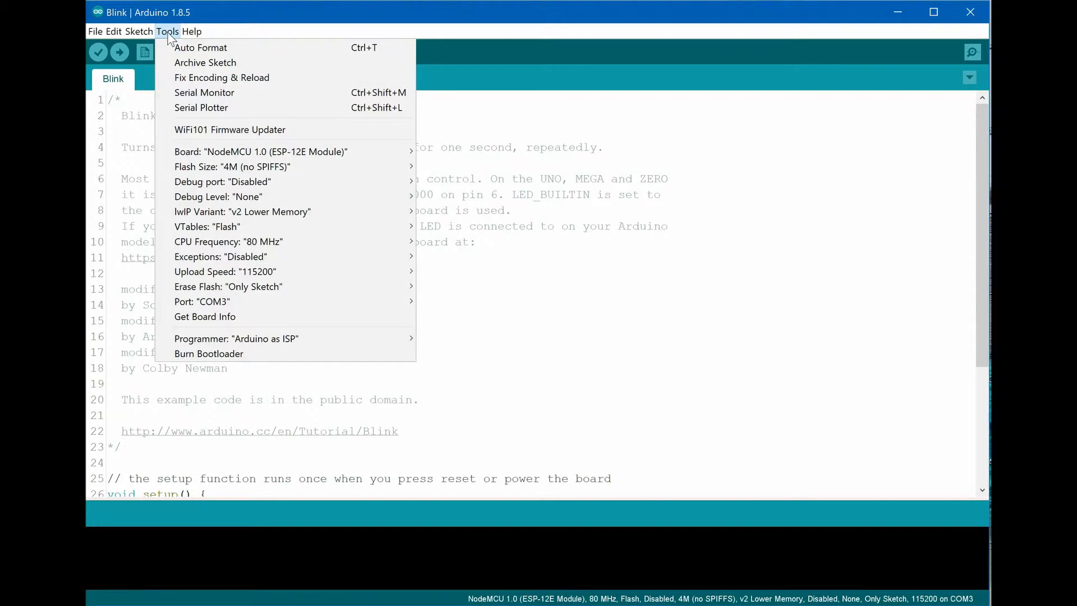
{"action": "mouse_move", "coordinate": [228, 129]}
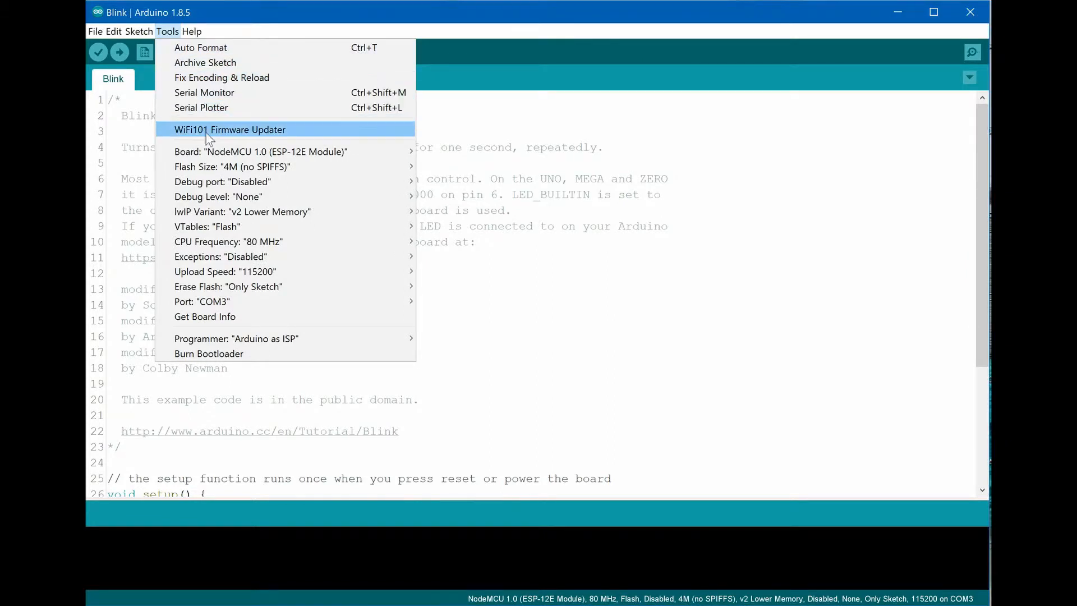
{"action": "left_click", "coordinate": [259, 151]}
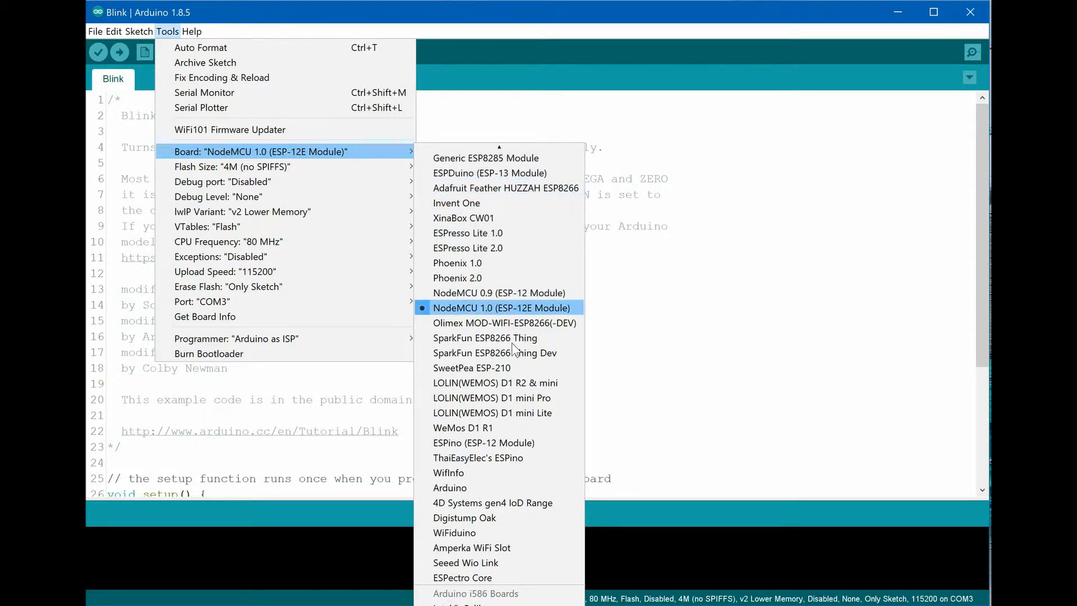
{"action": "mouse_move", "coordinate": [496, 382]}
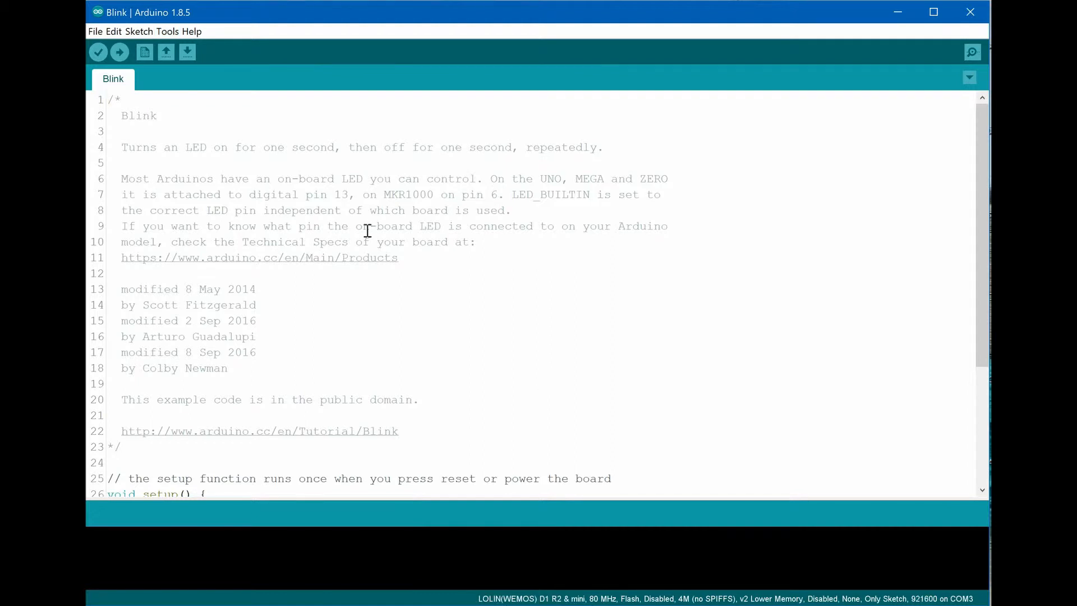
{"action": "mouse_move", "coordinate": [169, 31]}
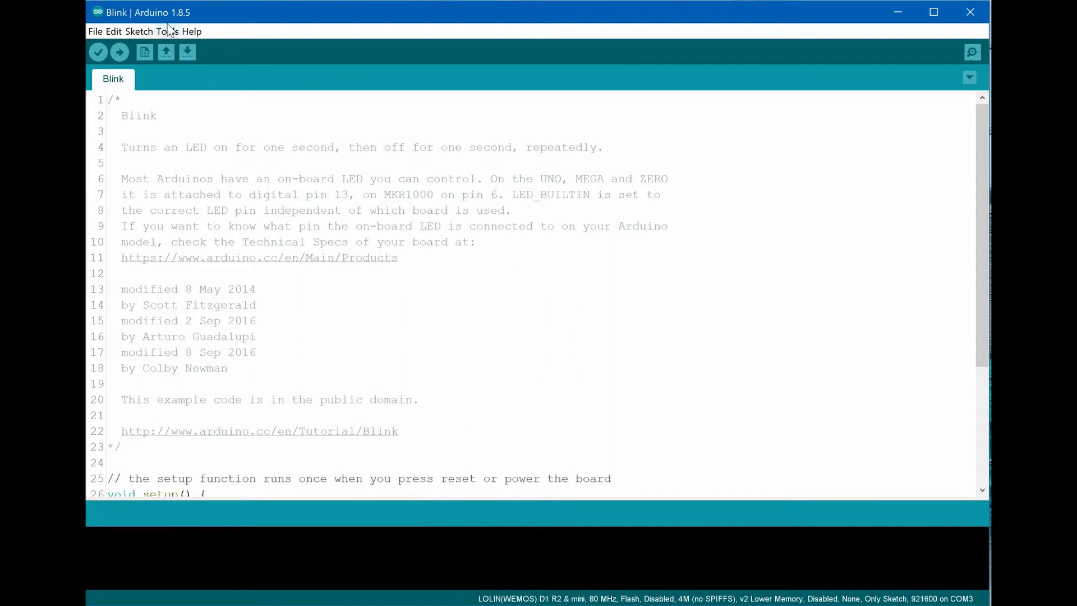
Keep the port on COM3 and set the upload speed to 115200.
{"action": "left_click", "coordinate": [168, 31]}
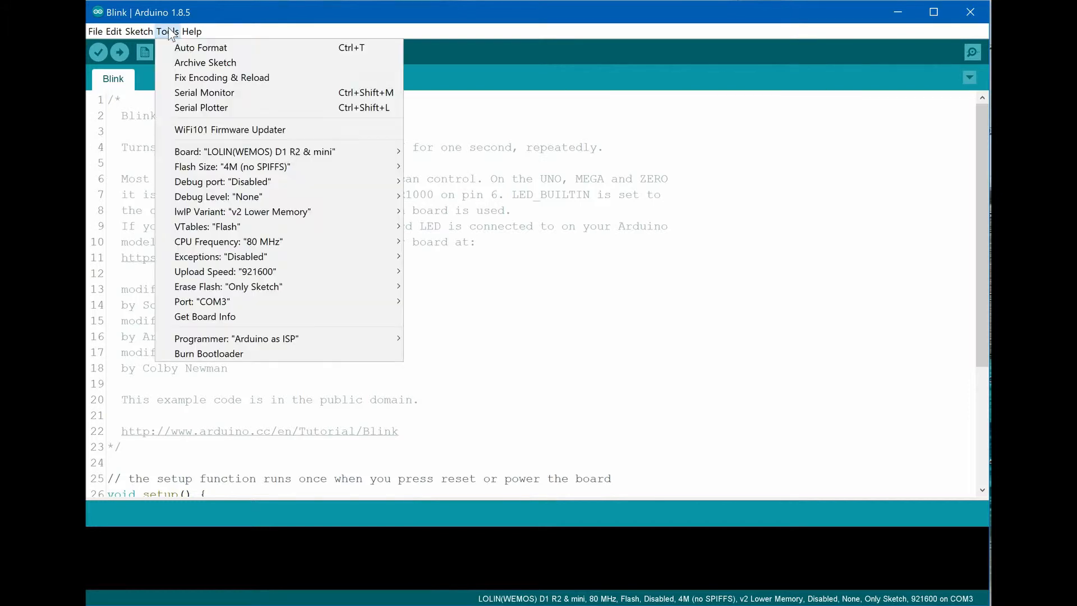
{"action": "mouse_move", "coordinate": [202, 301]}
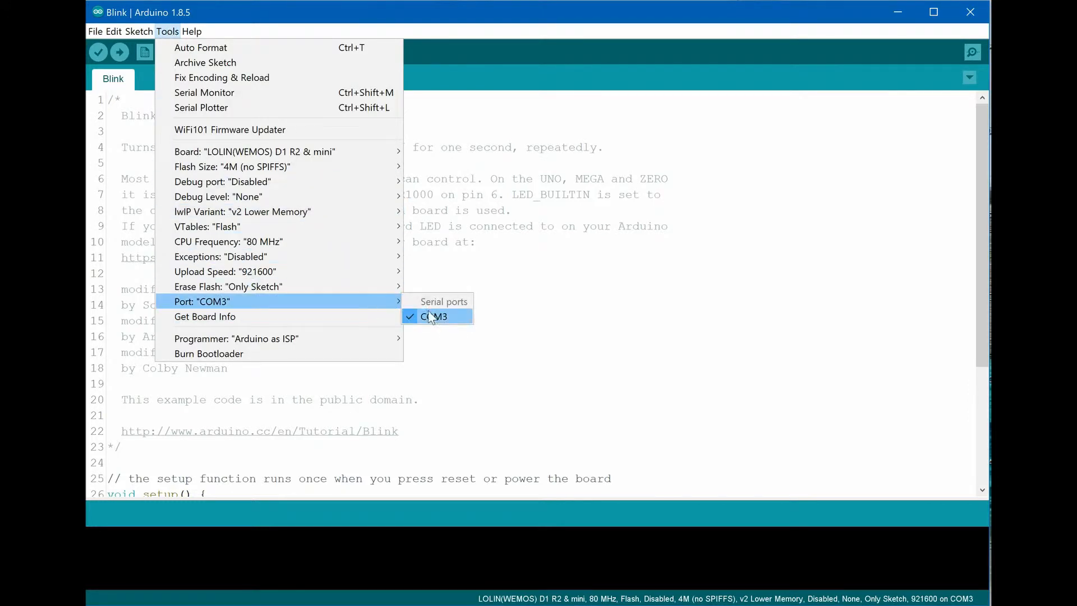
{"action": "mouse_move", "coordinate": [225, 271]}
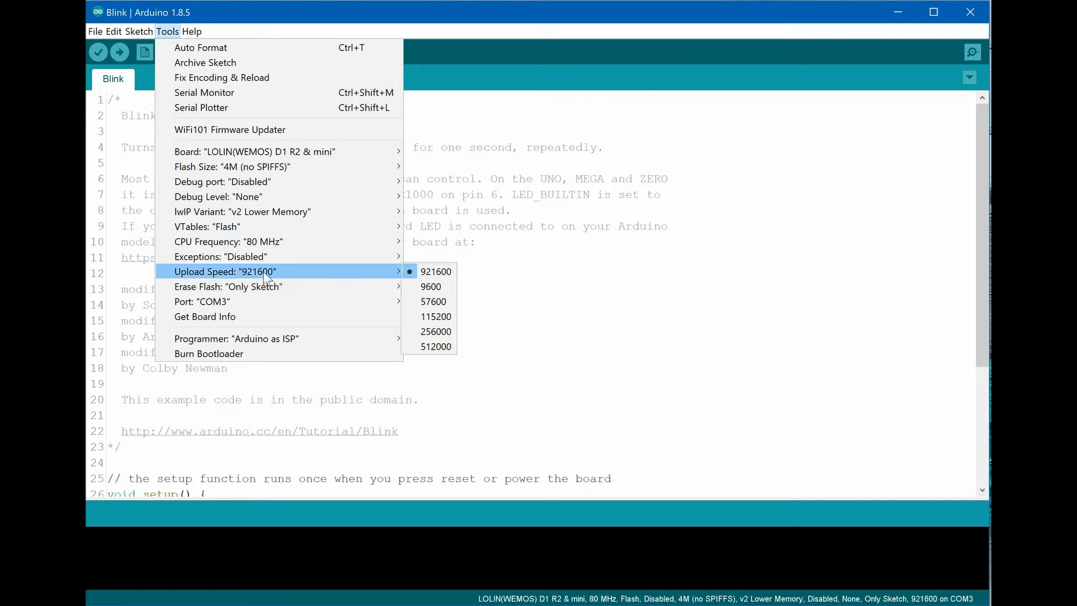
{"action": "left_click", "coordinate": [435, 316]}
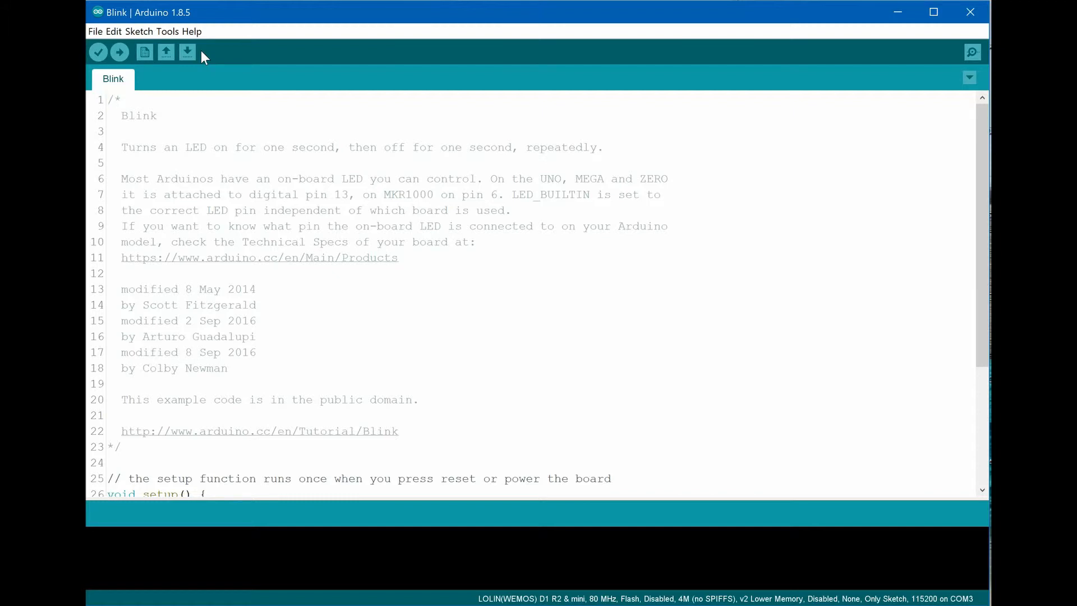
Open the ESP8266WiFi WiFiAccessPoint example sketch.
{"action": "left_click", "coordinate": [94, 32]}
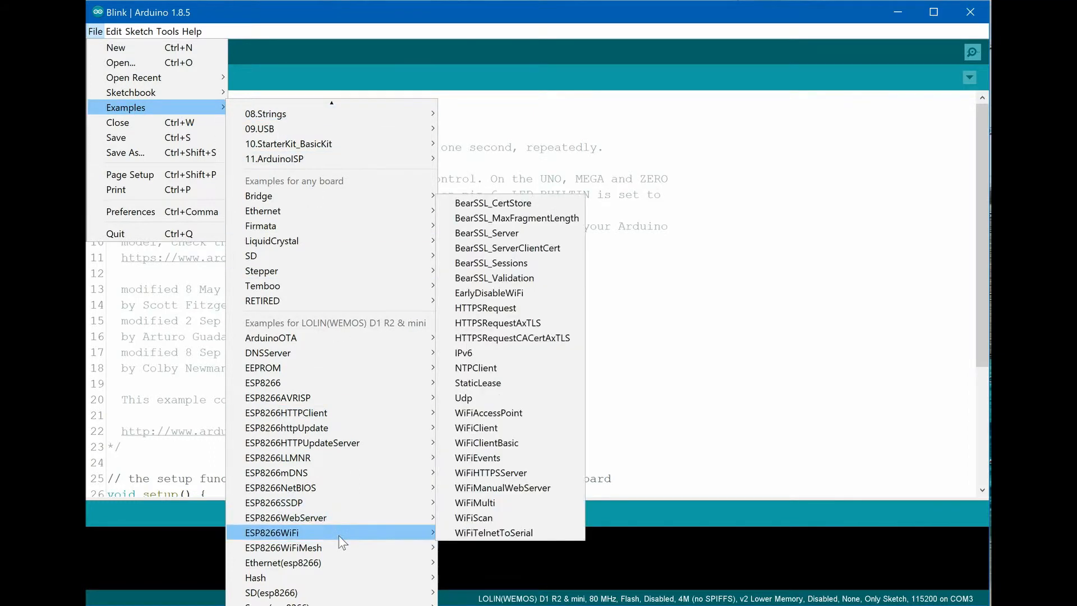
{"action": "mouse_move", "coordinate": [332, 517]}
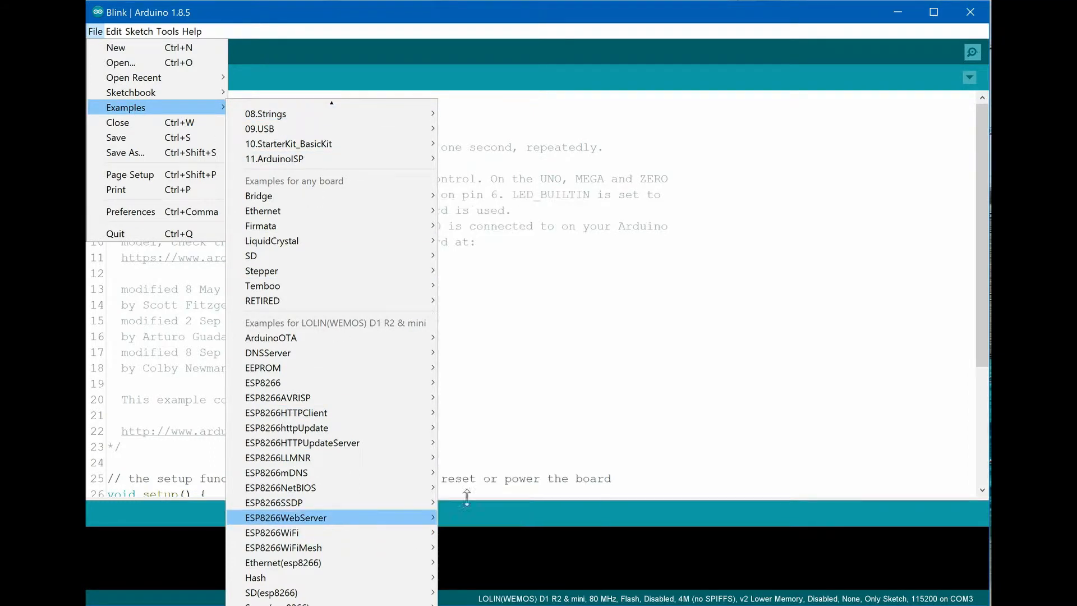
{"action": "mouse_move", "coordinate": [272, 532]}
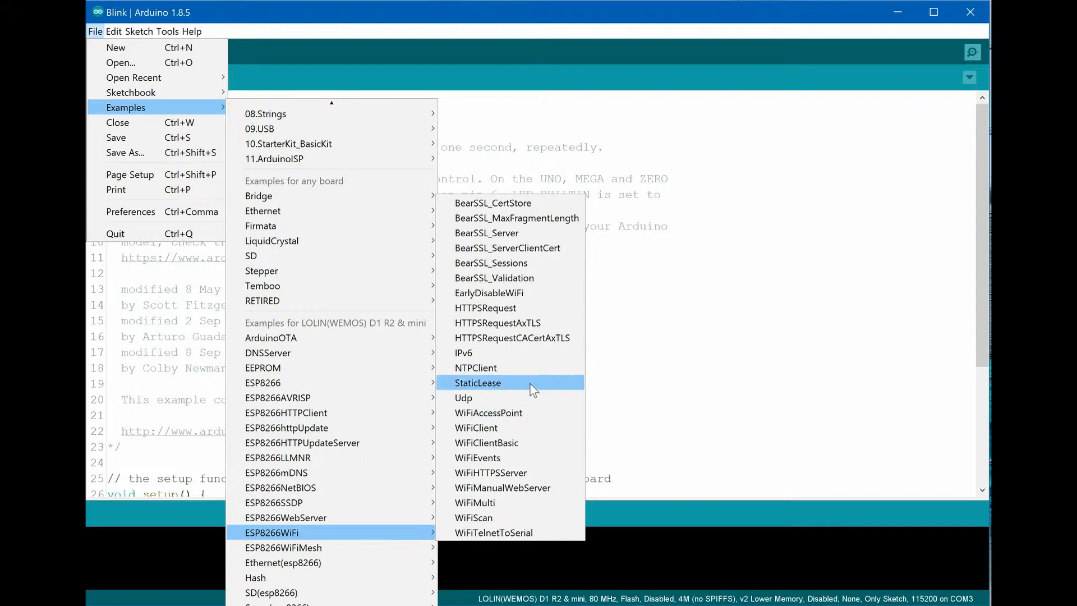
{"action": "left_click", "coordinate": [488, 413]}
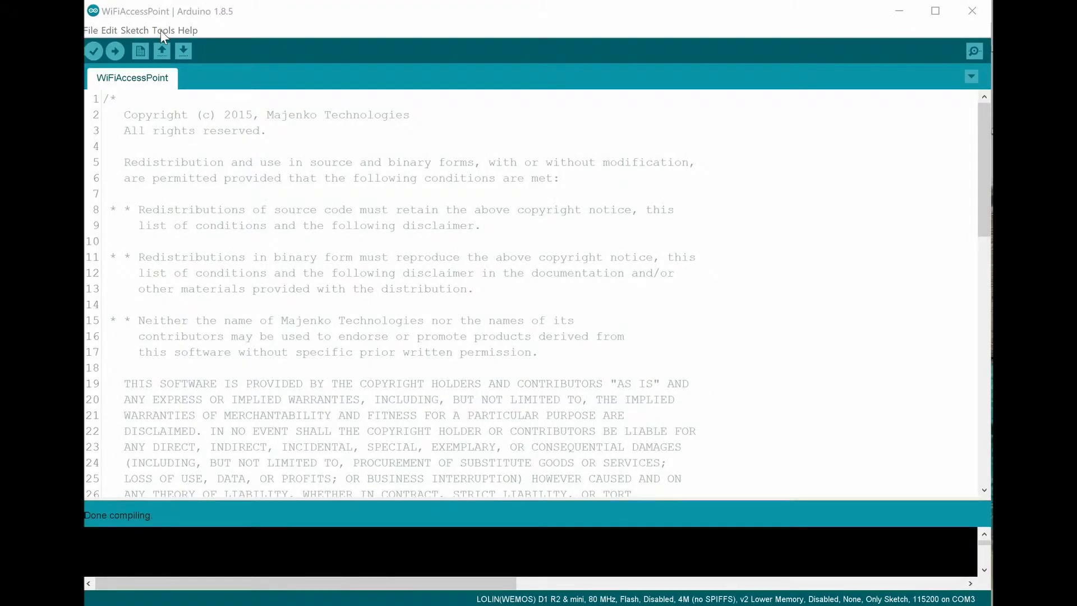
Upload the WiFiAccessPoint sketch to the board.
{"action": "left_click", "coordinate": [135, 31]}
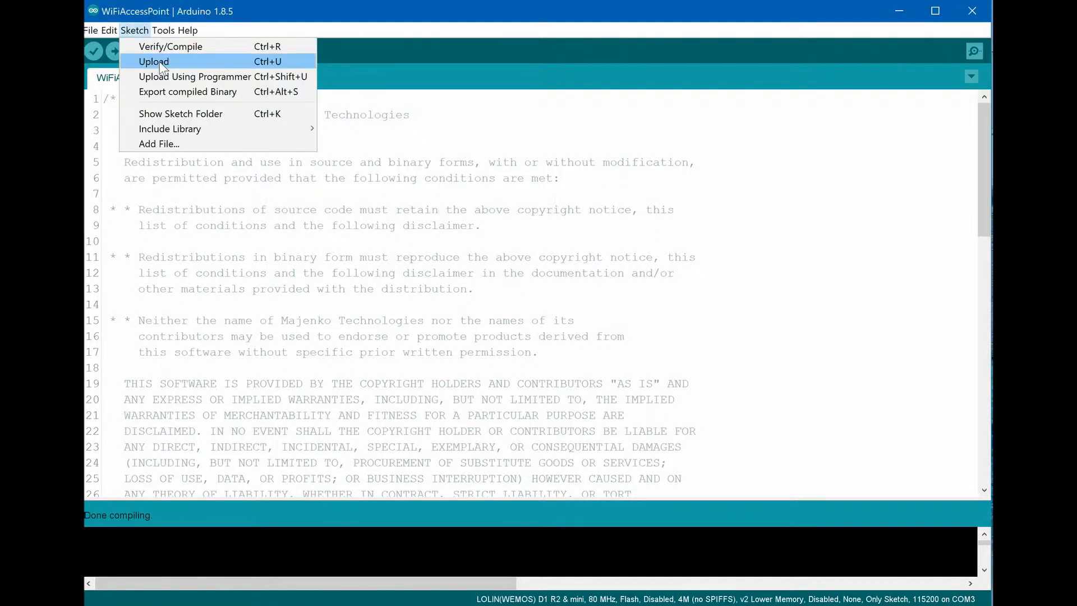
{"action": "left_click", "coordinate": [154, 61]}
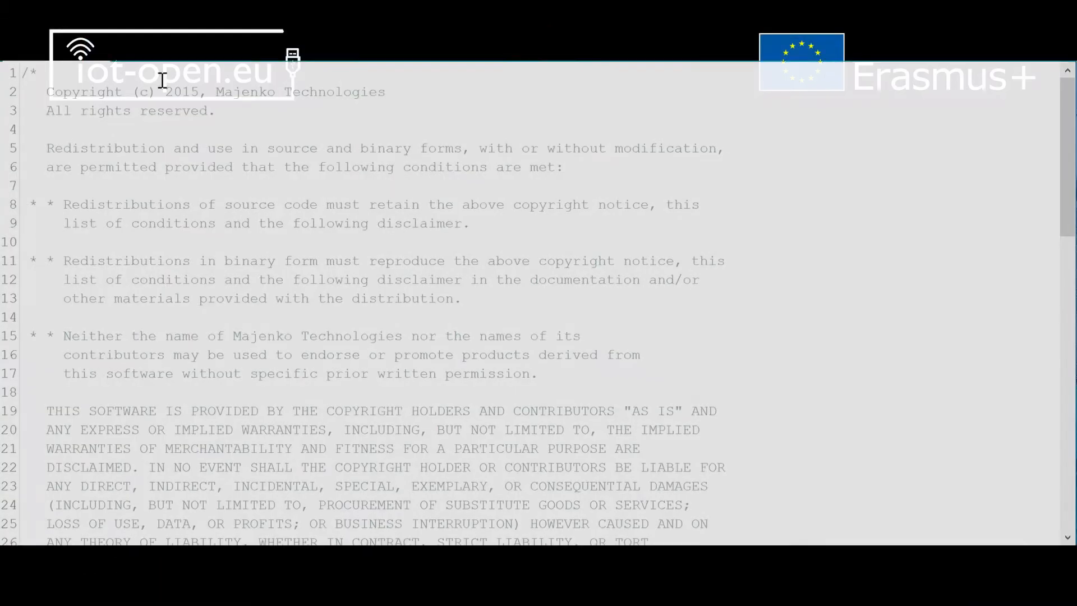
{"action": "scroll", "scroll_direction": "down", "scroll_amount": 3}
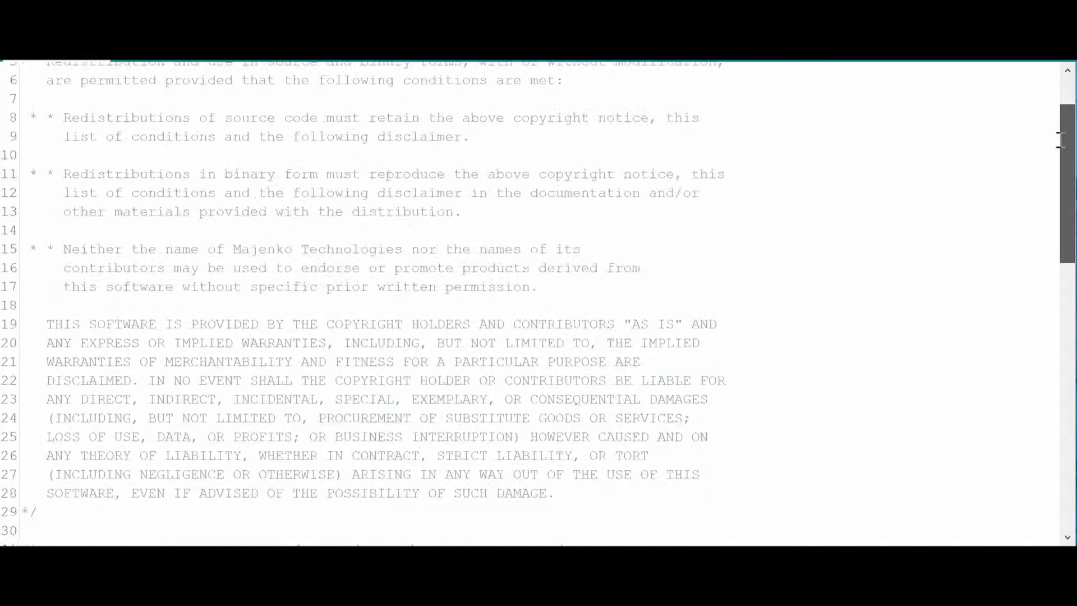
{"action": "scroll", "scroll_direction": "down", "scroll_amount": 3}
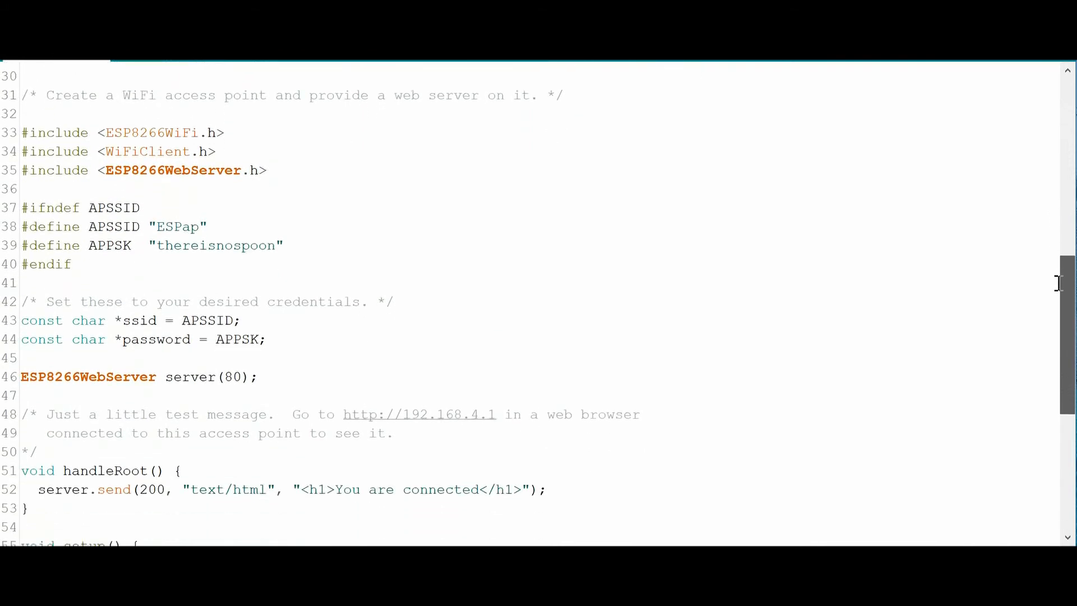
{"action": "scroll", "scroll_direction": "down", "scroll_amount": 3}
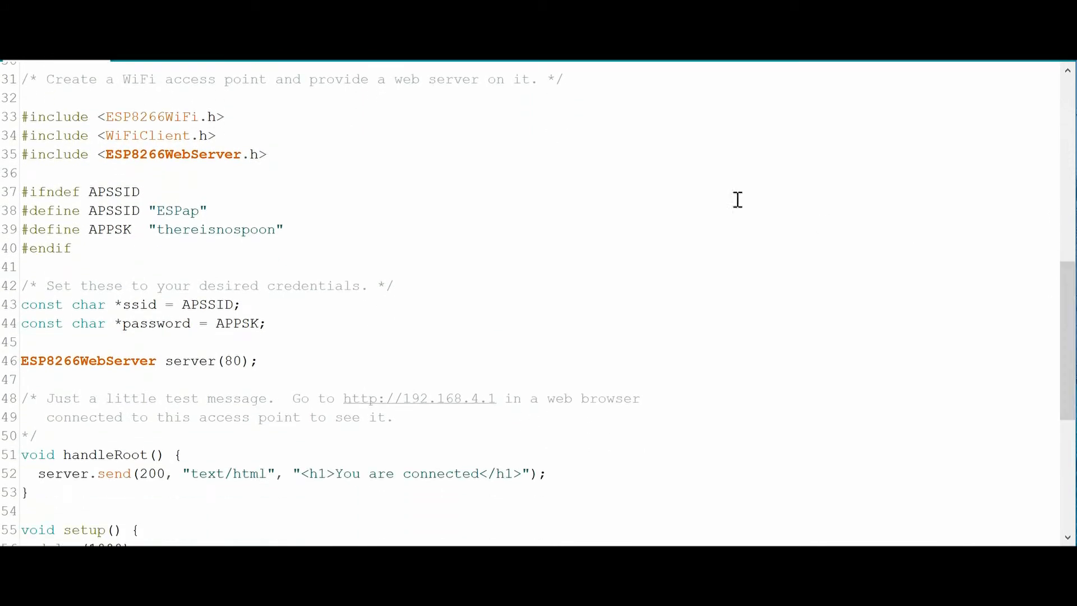
{"action": "mouse_move", "coordinate": [335, 188]}
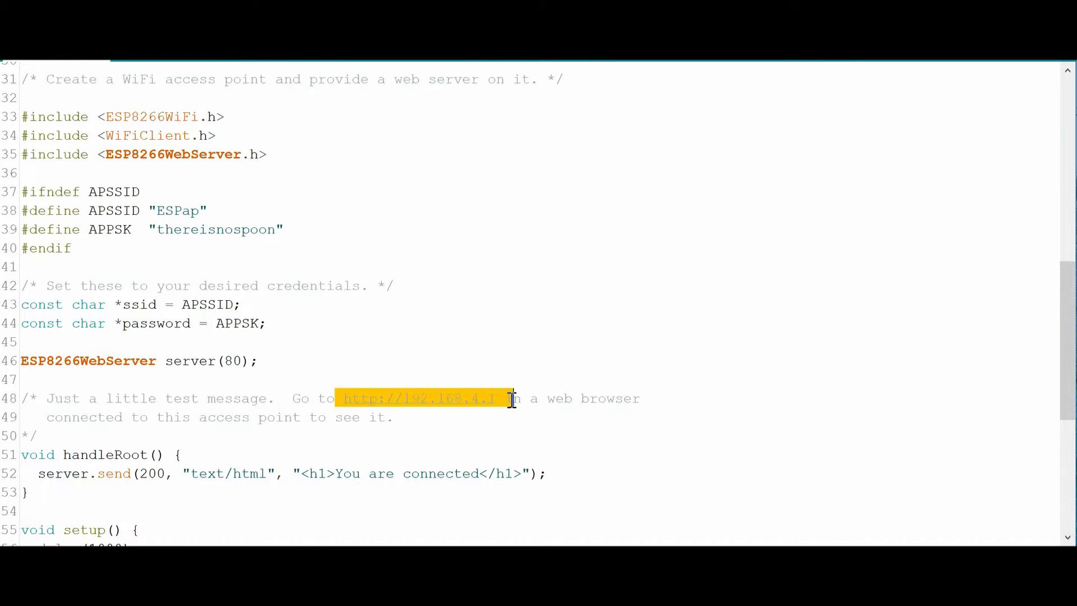
{"action": "left_click", "coordinate": [755, 433]}
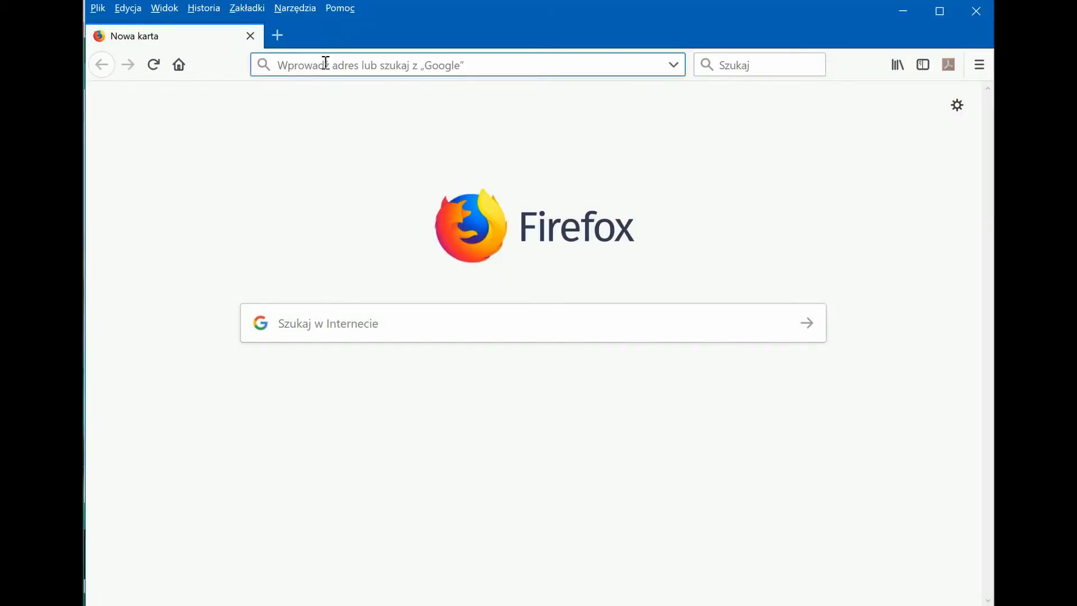
Navigate Firefox to the access point's test page at 192.168.4.1.
{"action": "type", "text": "192.1"}
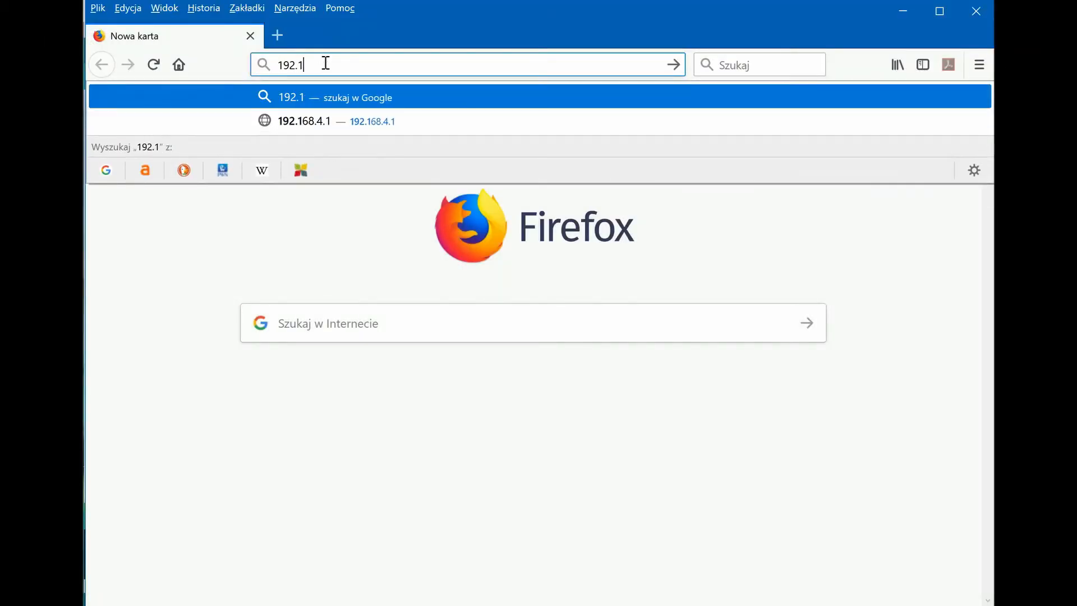
{"action": "type", "text": "68.4."}
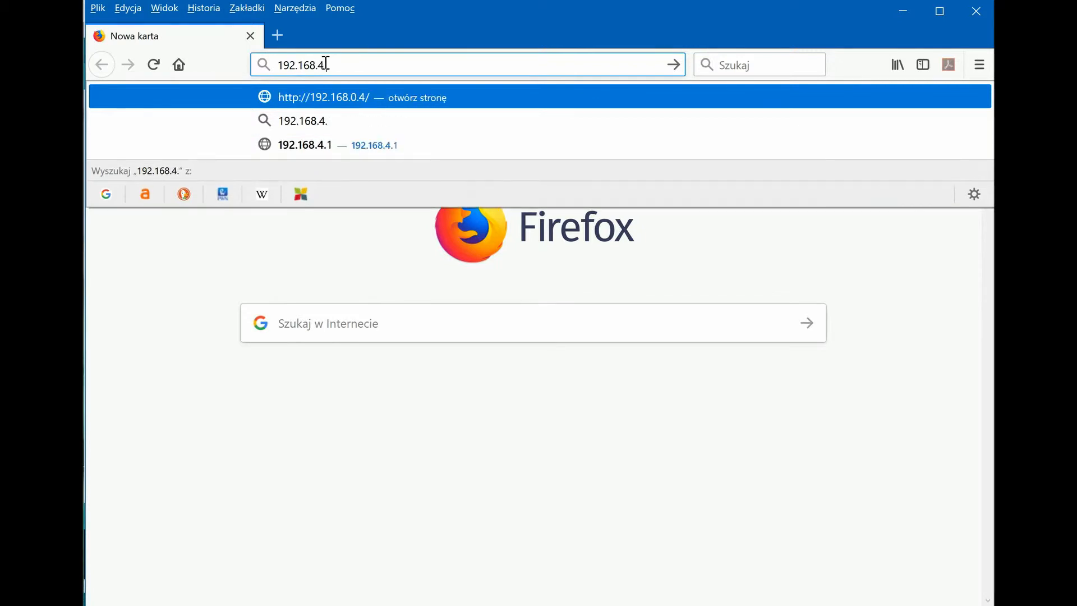
{"action": "left_click", "coordinate": [305, 144]}
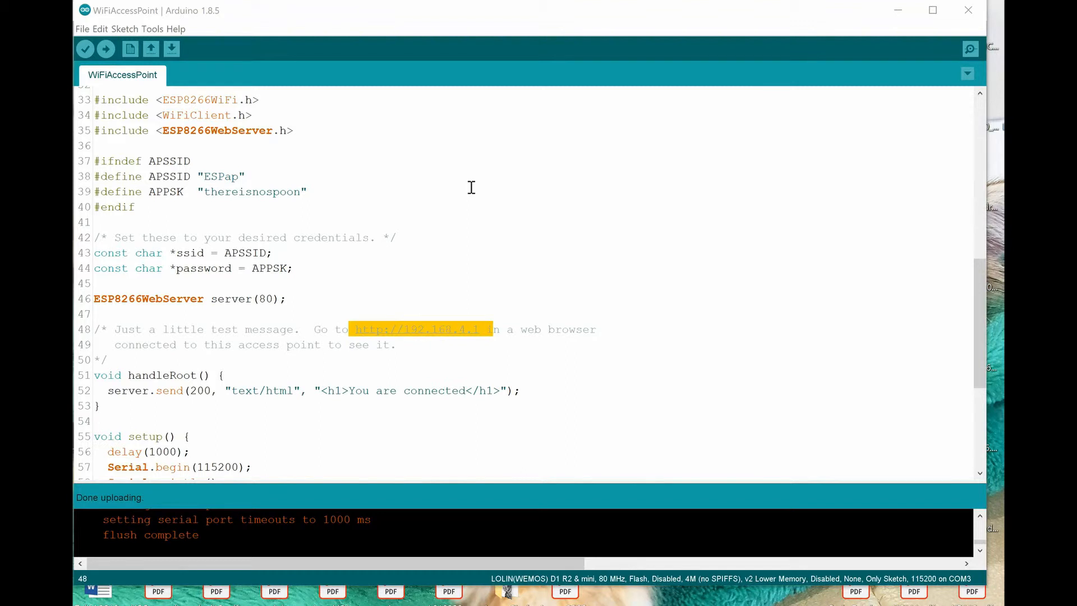
Open the ESP8266WiFi WiFiClient example sketch in a second window.
{"action": "left_click", "coordinate": [81, 30]}
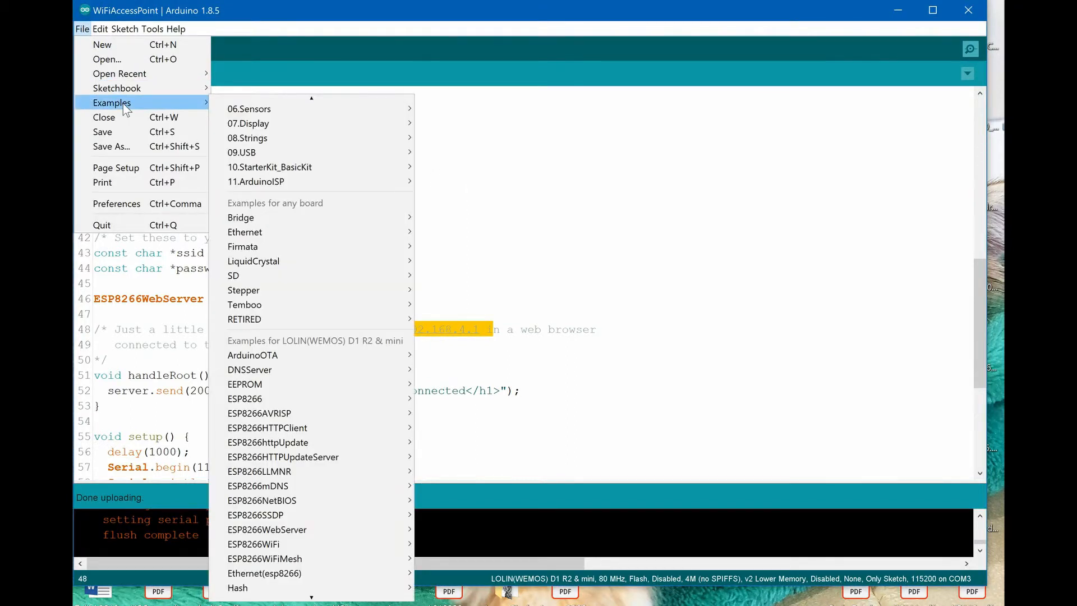
{"action": "mouse_move", "coordinate": [306, 515]}
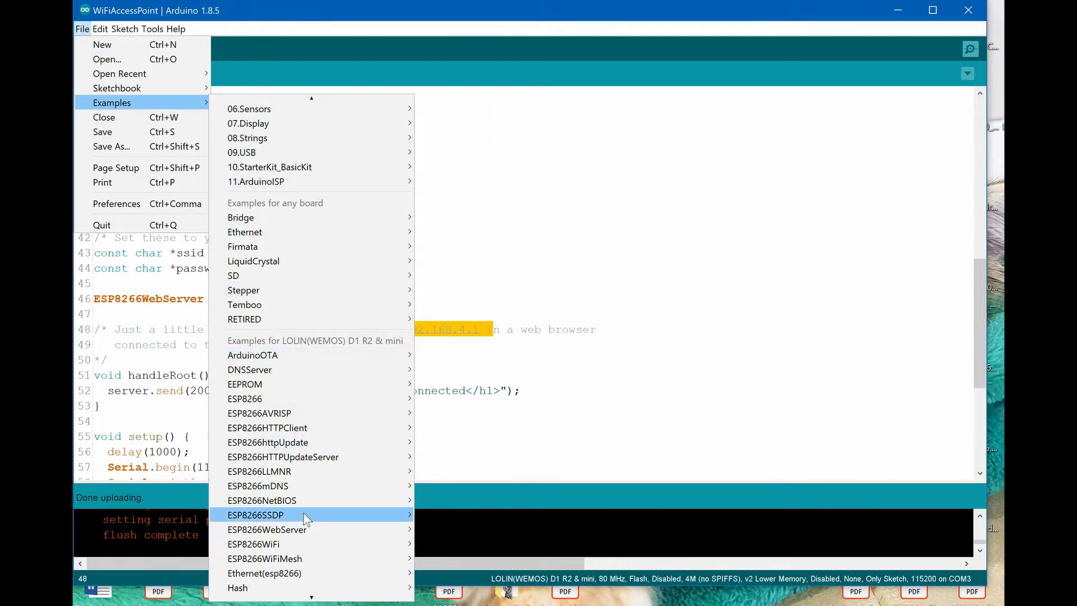
{"action": "mouse_move", "coordinate": [268, 543]}
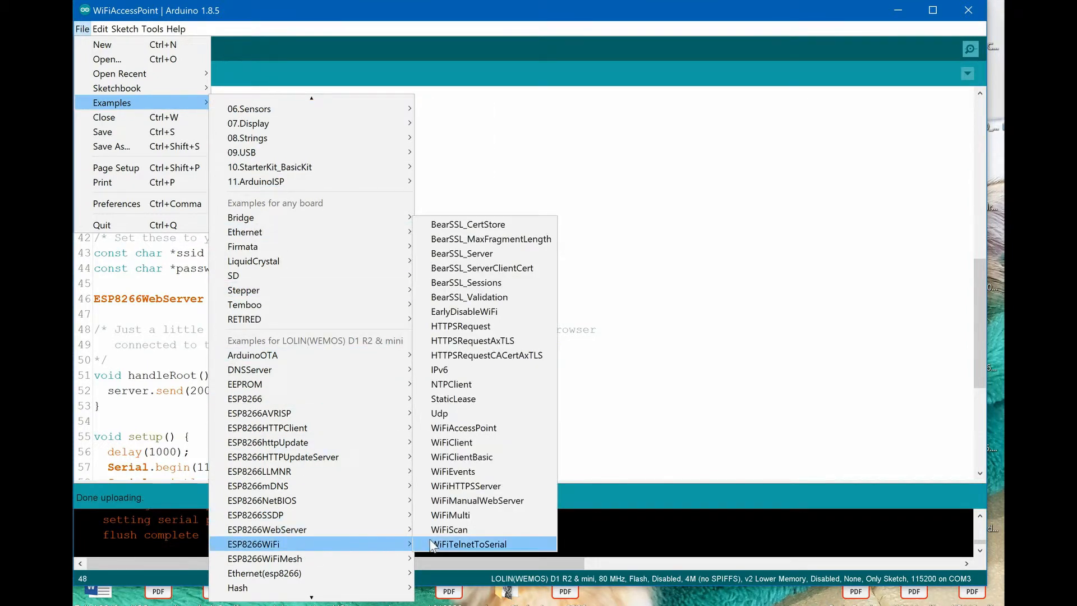
{"action": "mouse_move", "coordinate": [463, 442]}
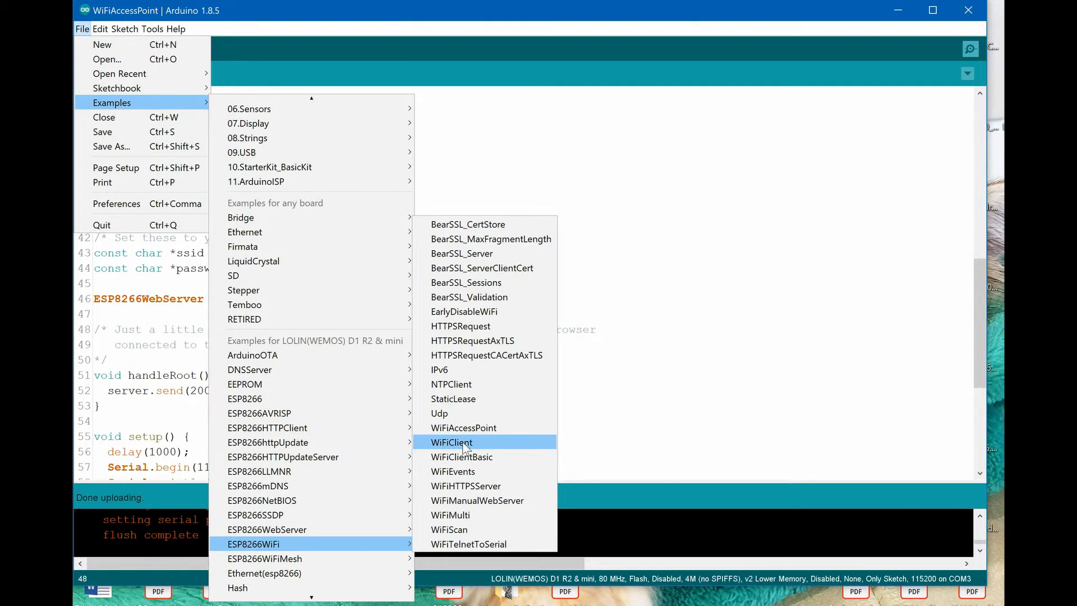
{"action": "left_click", "coordinate": [451, 442]}
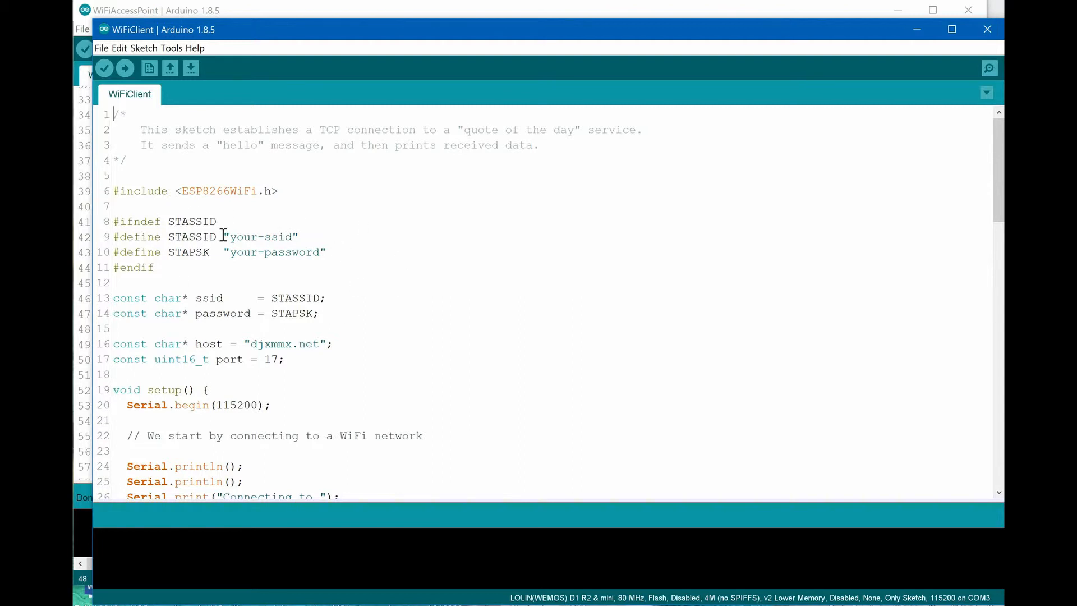
{"action": "double_click", "coordinate": [259, 237]}
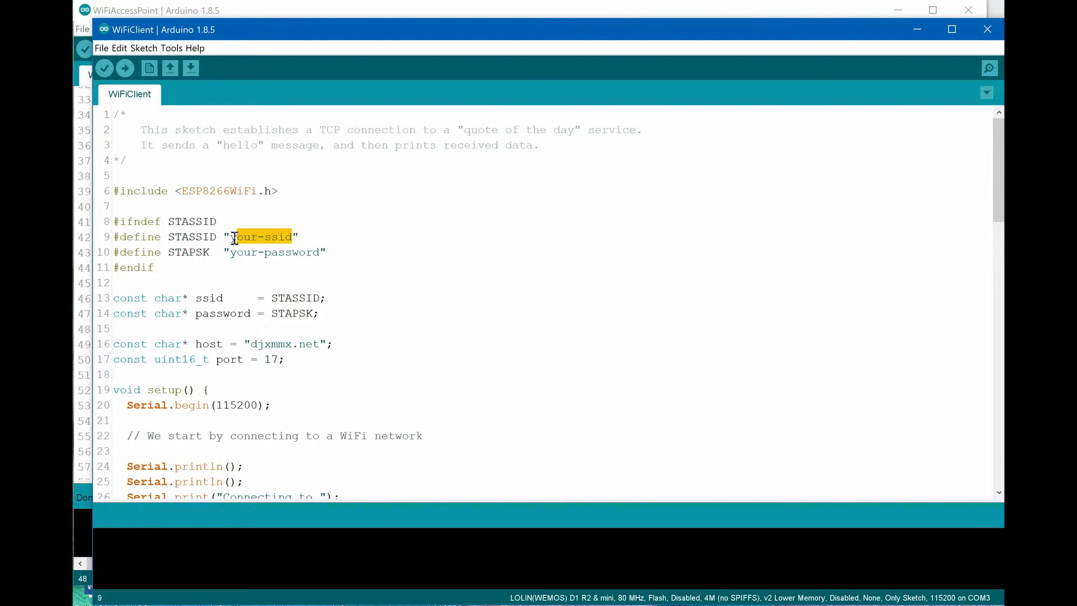
{"action": "type", "text": "iot"}
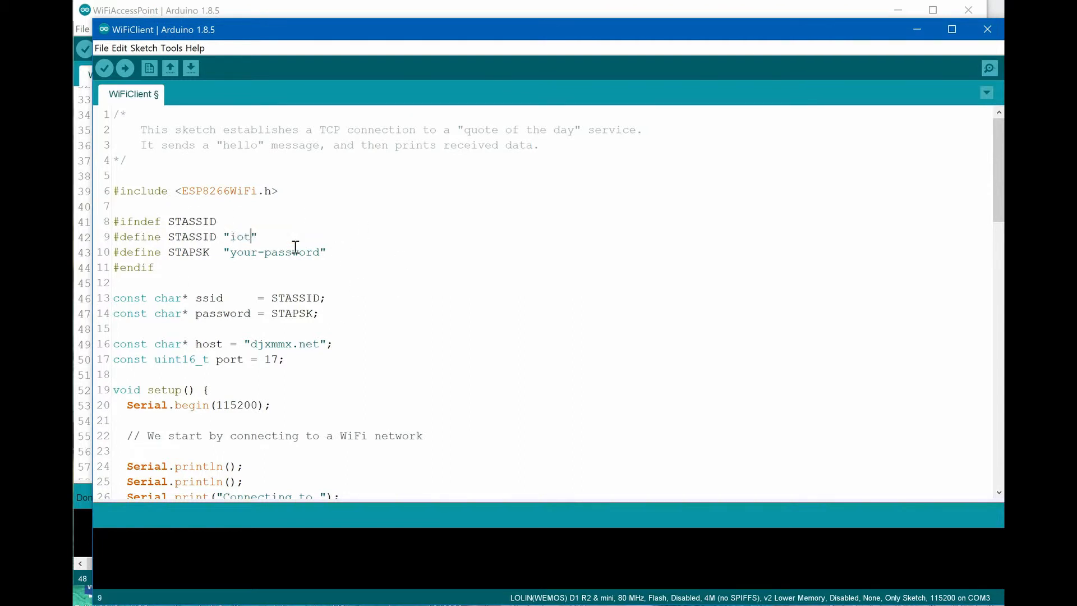
{"action": "double_click", "coordinate": [275, 252]}
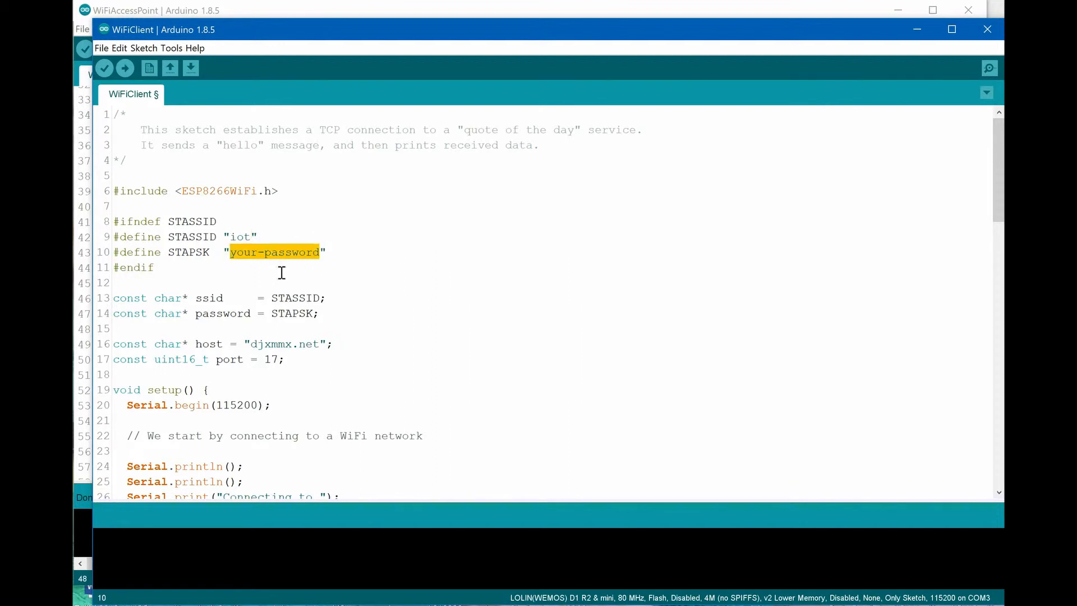
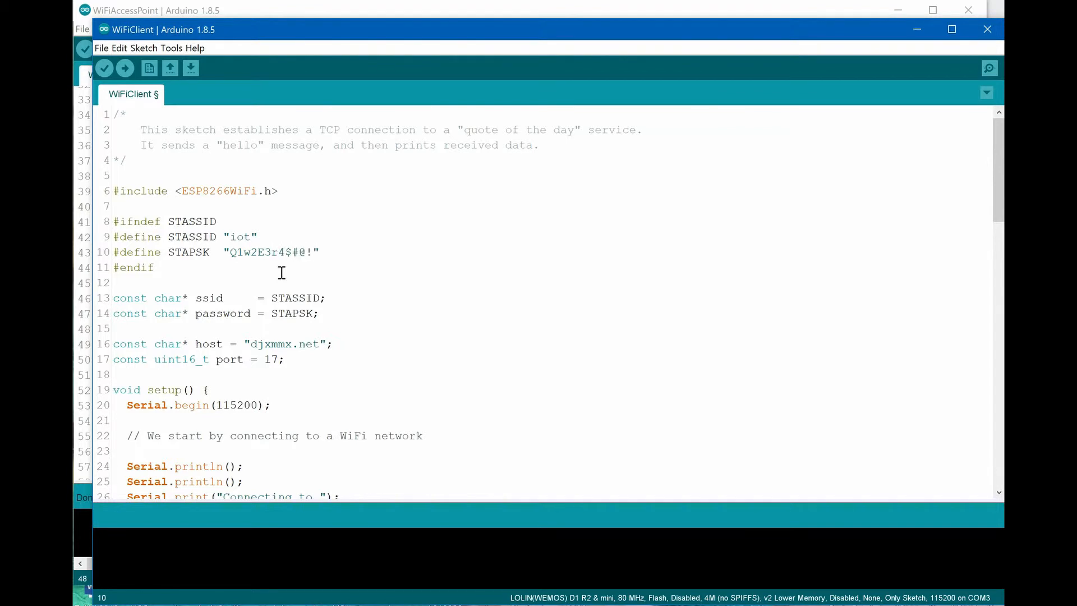
{"action": "left_click", "coordinate": [124, 68]}
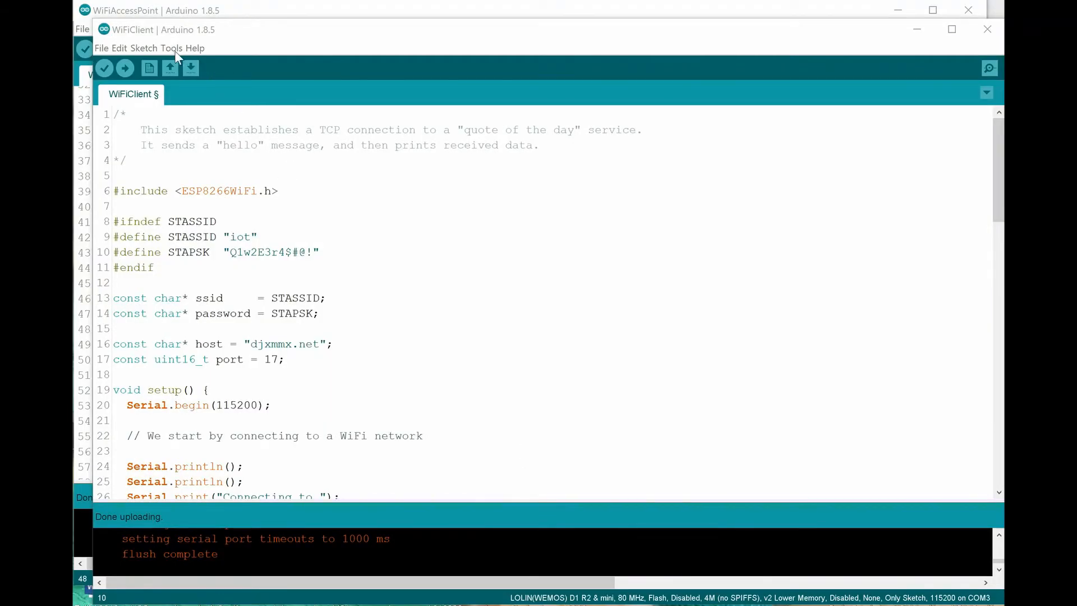
Read the Serial Monitor output showing connection to iot, the IP address and a quote, then close it.
{"action": "left_click", "coordinate": [170, 47]}
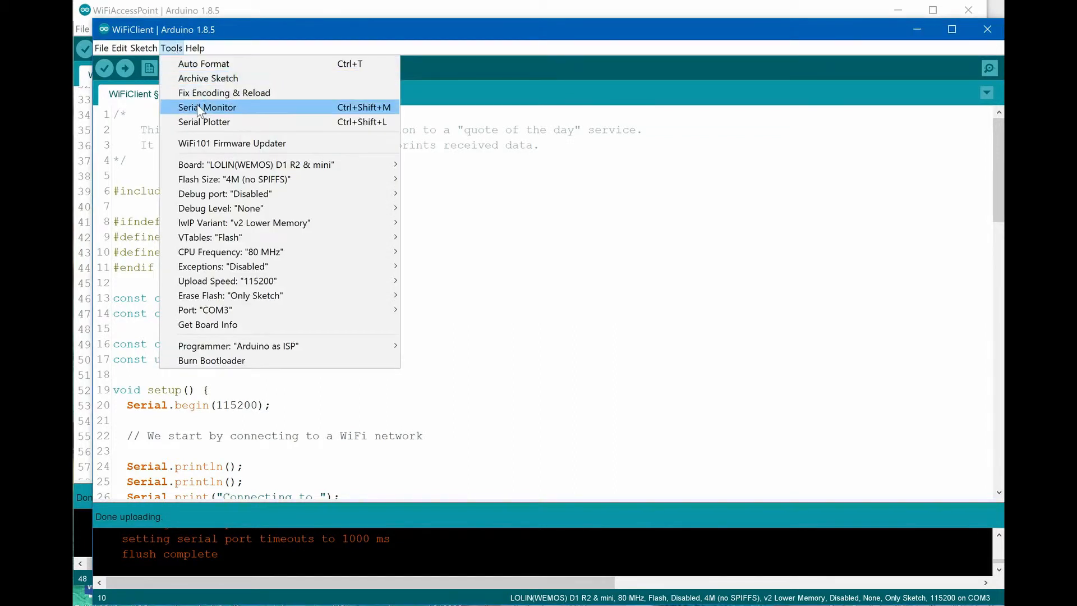
{"action": "left_click", "coordinate": [207, 107]}
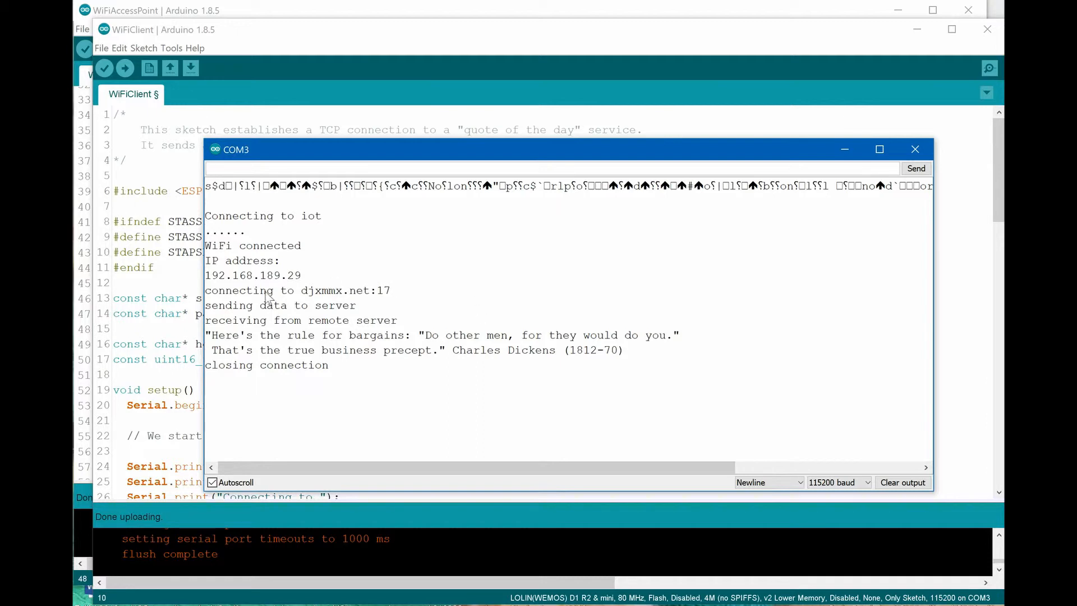
{"action": "mouse_move", "coordinate": [810, 446]}
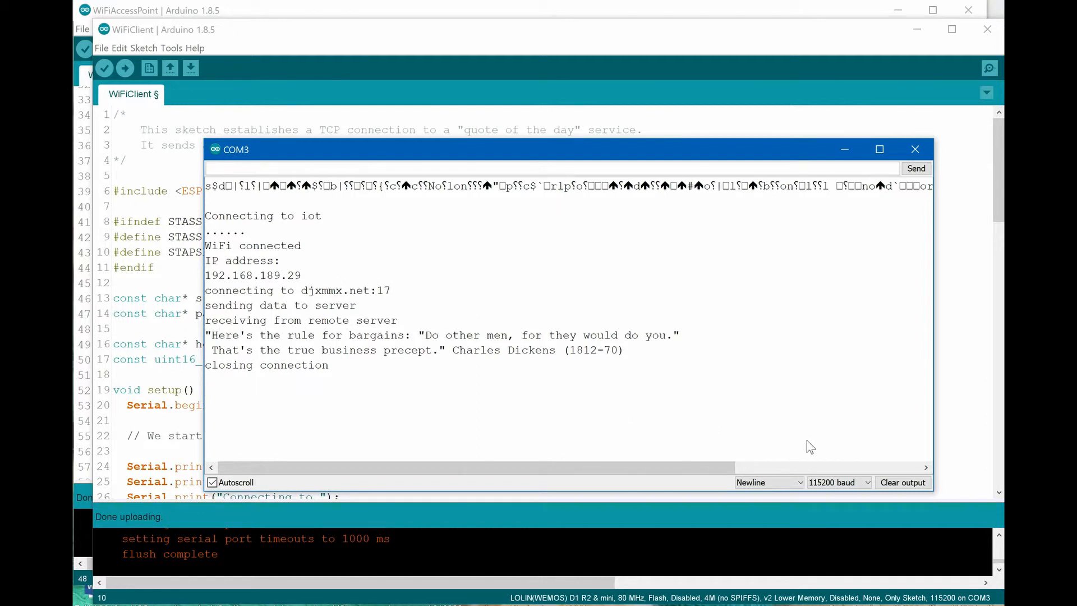
{"action": "left_click", "coordinate": [916, 149]}
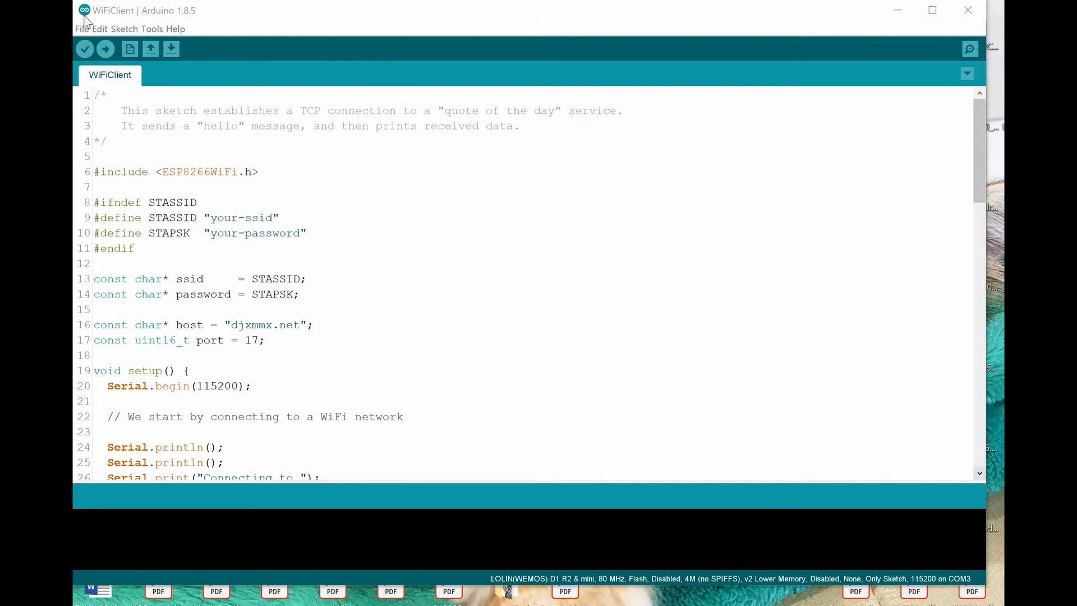
Browse the example sketches toward the ESP8266WiFi list.
{"action": "left_click", "coordinate": [81, 29]}
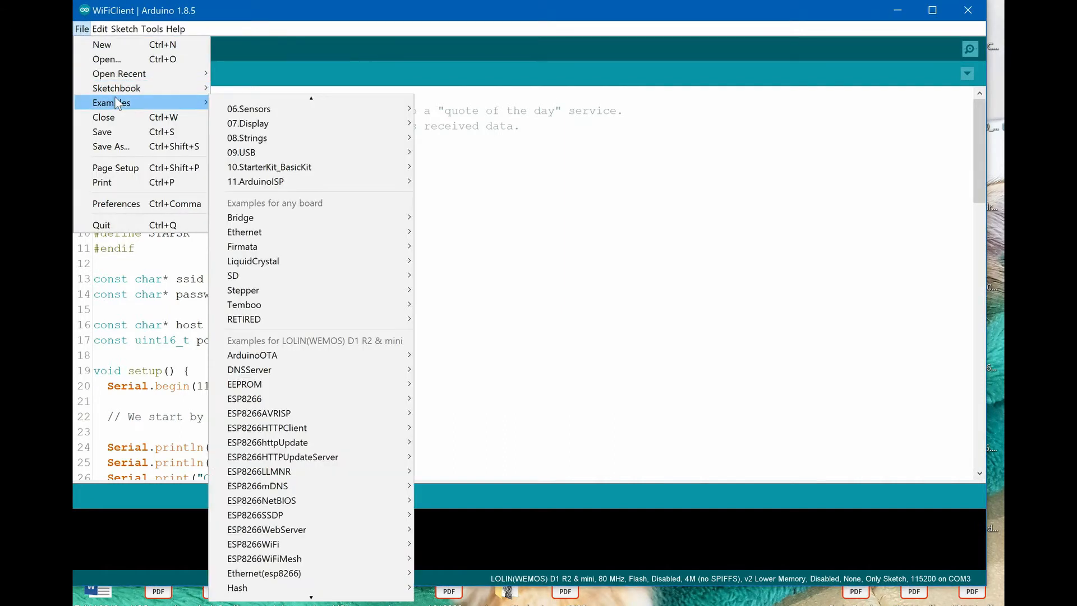
{"action": "mouse_move", "coordinate": [305, 500]}
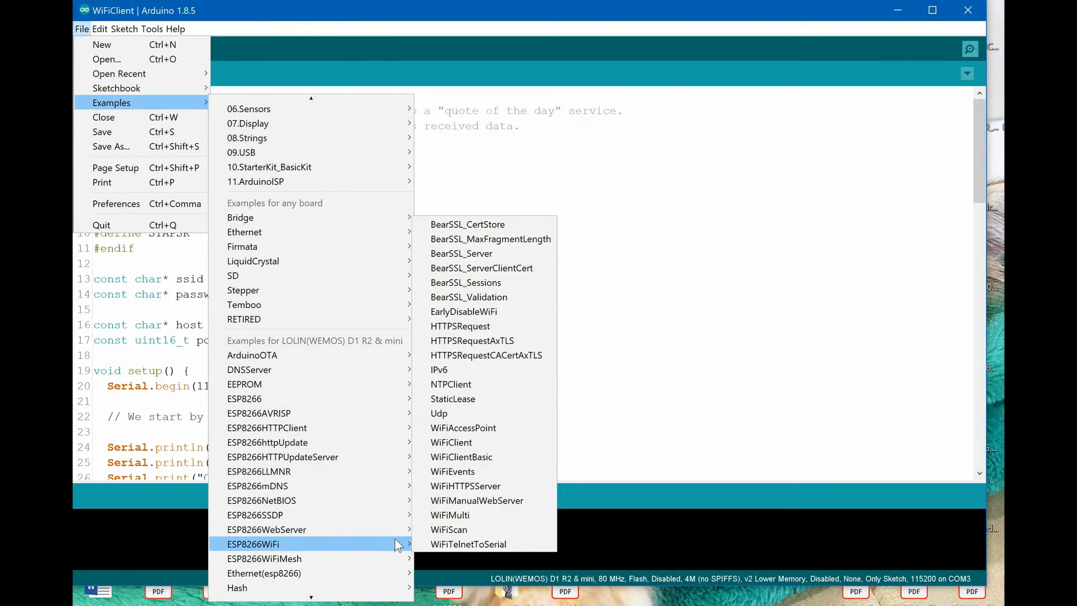
{"action": "mouse_move", "coordinate": [451, 384]}
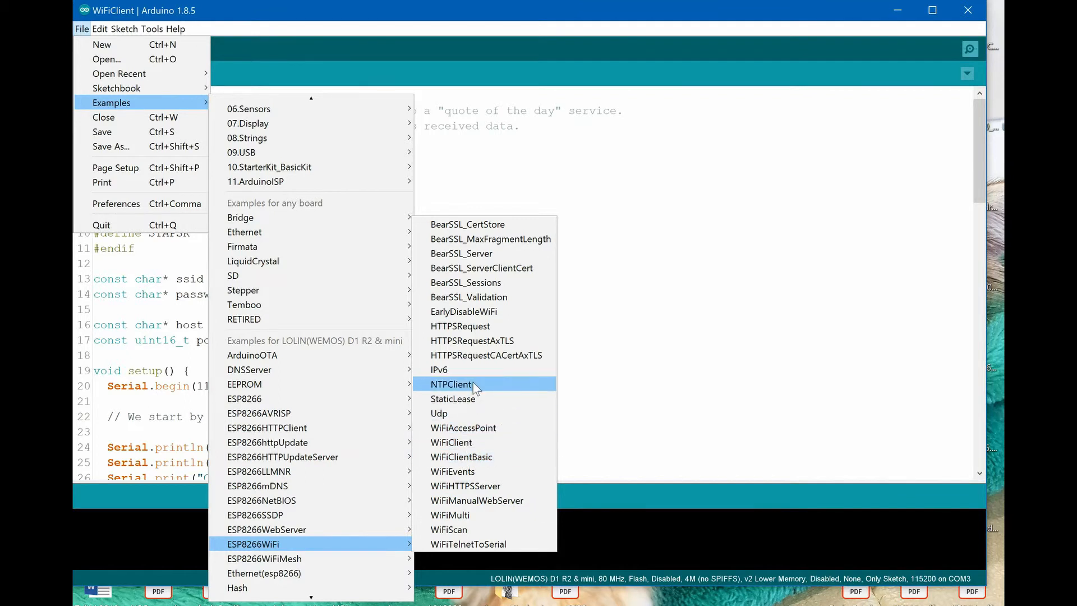
{"action": "left_click", "coordinate": [451, 383]}
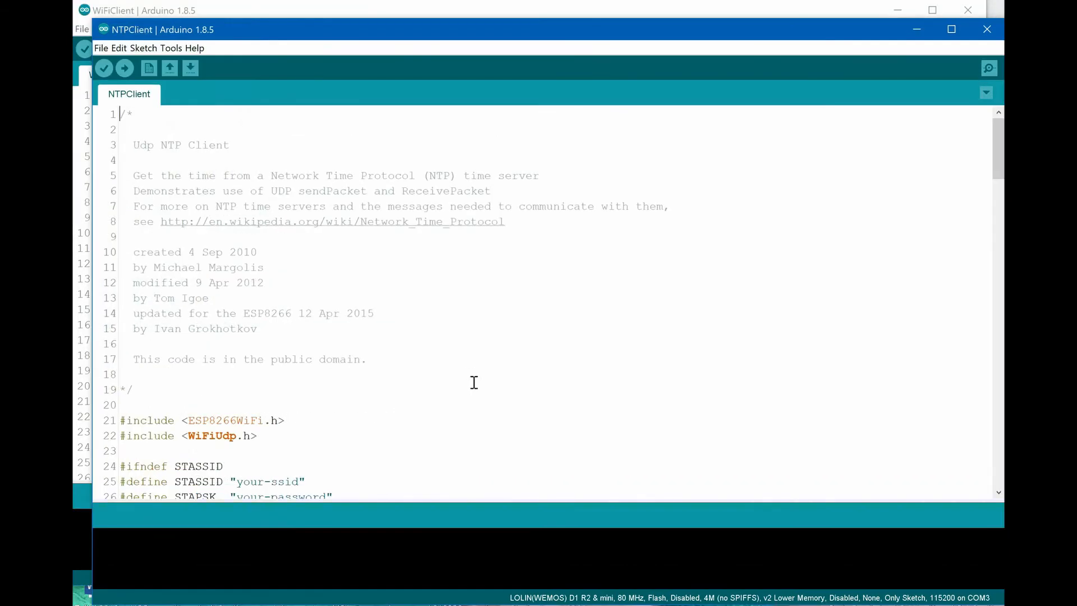
{"action": "scroll", "scroll_direction": "down", "scroll_amount": 3}
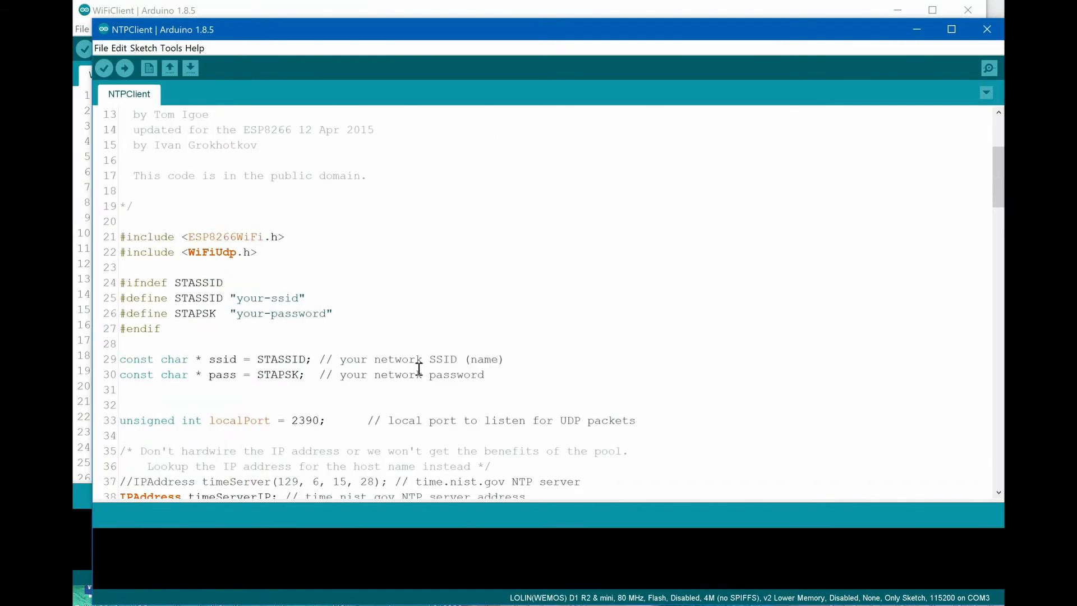
{"action": "left_click", "coordinate": [301, 297]}
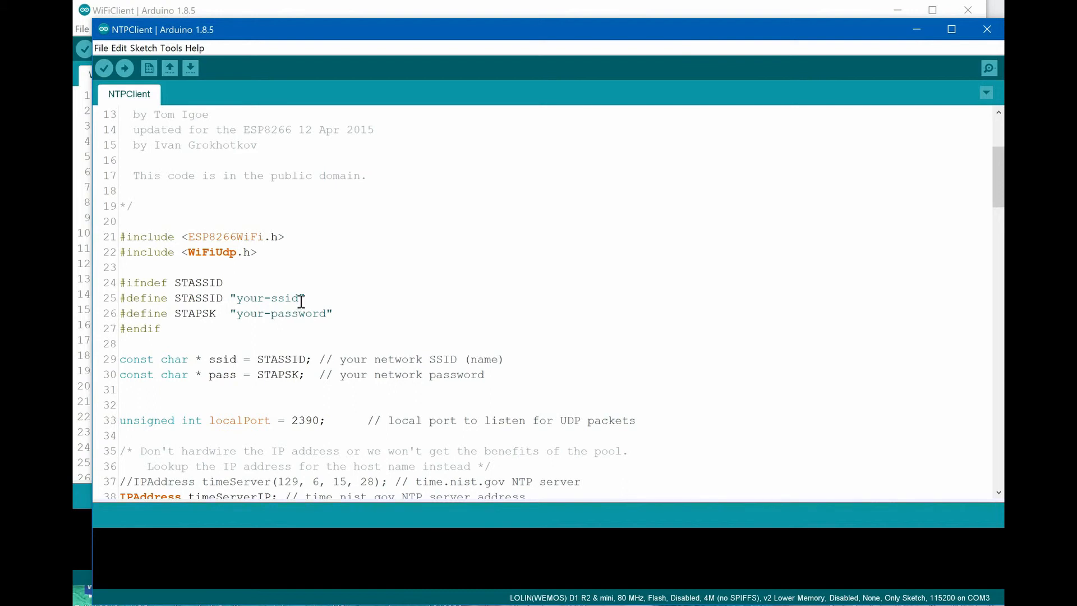
{"action": "double_click", "coordinate": [271, 297]}
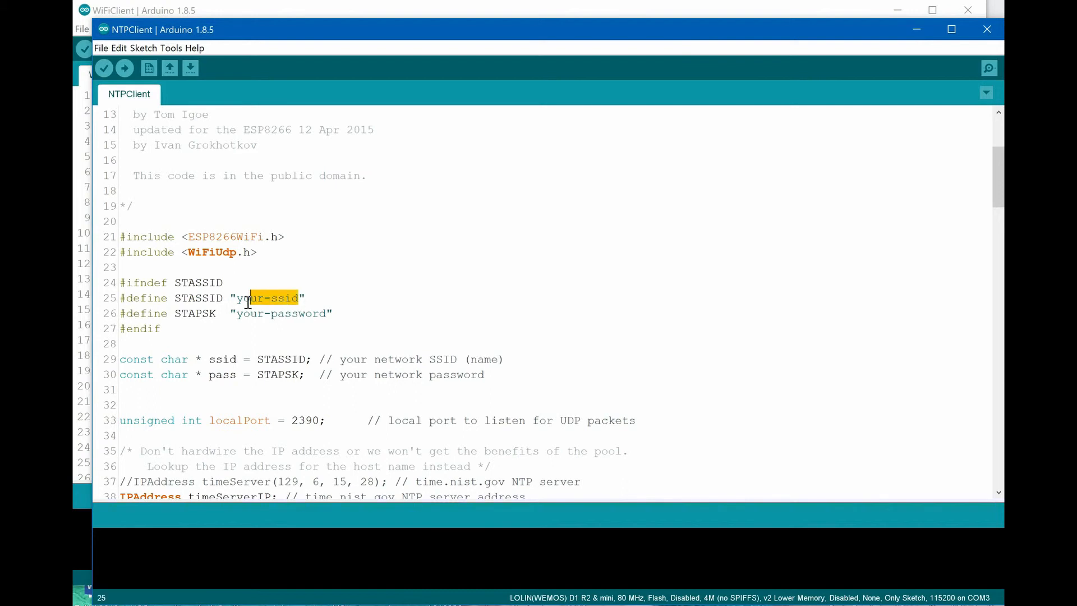
{"action": "double_click", "coordinate": [267, 297]}
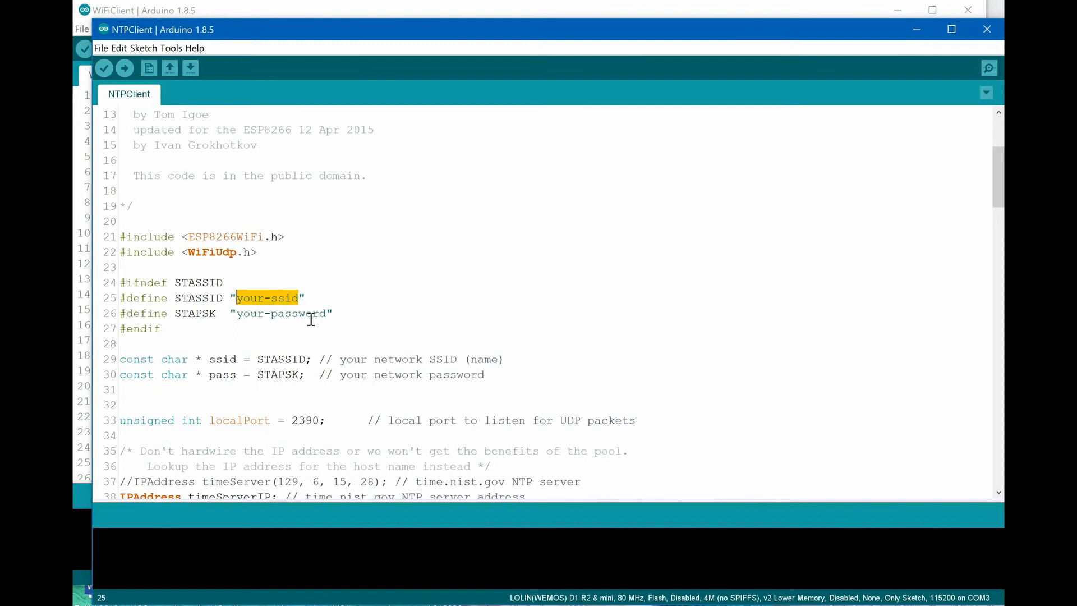
{"action": "type", "text": "iot"}
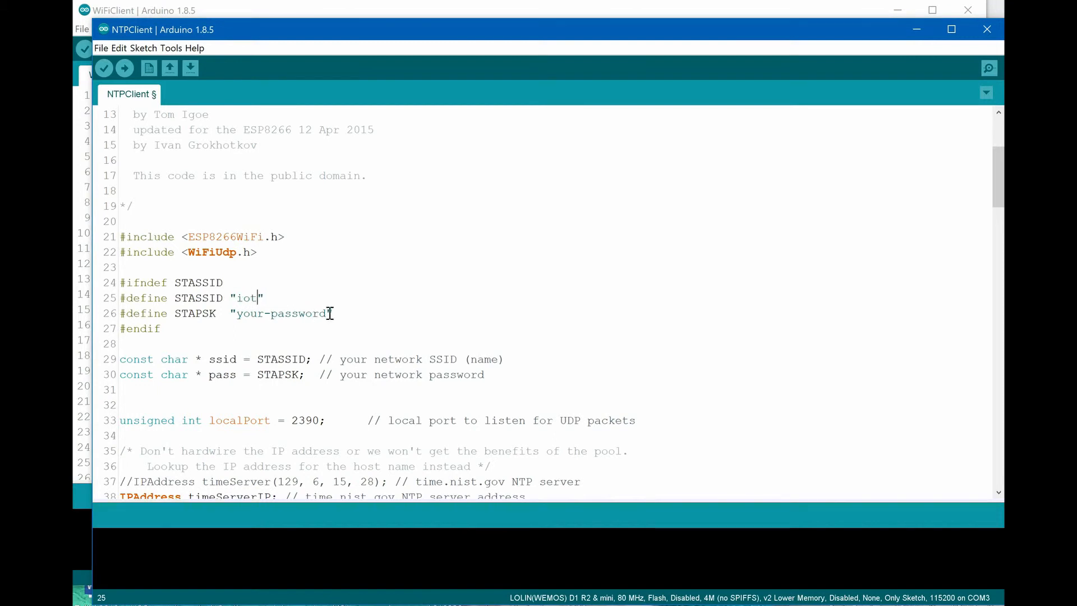
{"action": "double_click", "coordinate": [281, 313]}
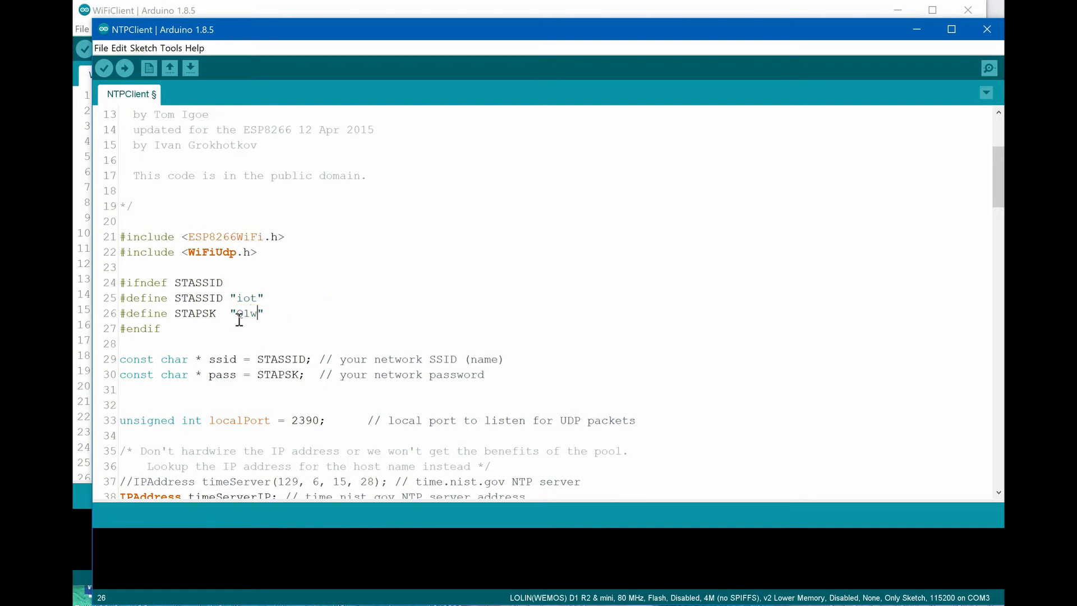
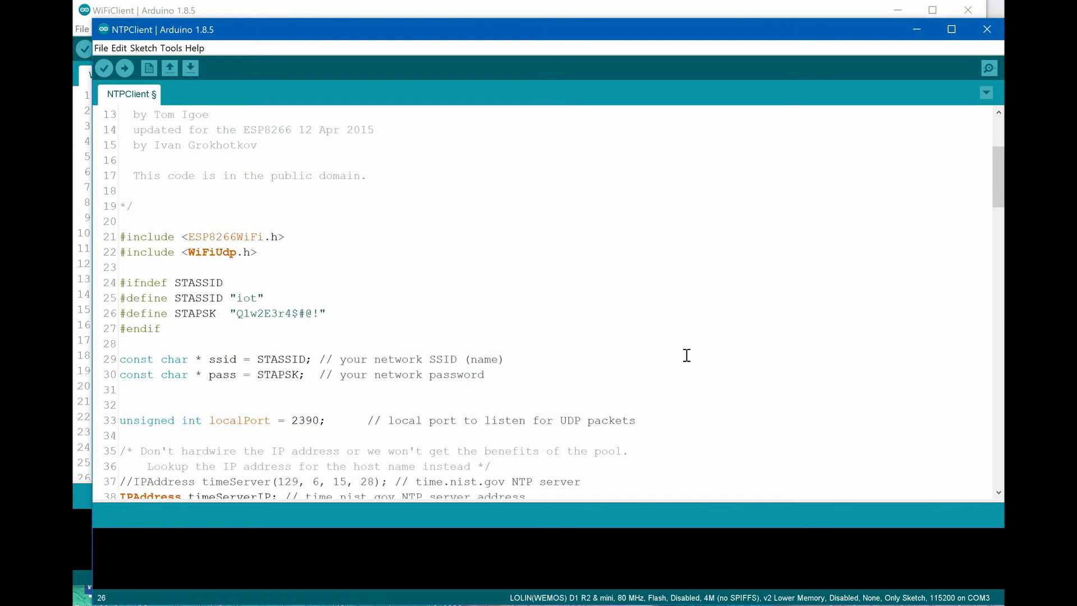
Upload the NTPClient sketch and watch the board connect to 'iot' in the Serial Monitor.
{"action": "left_click", "coordinate": [143, 47]}
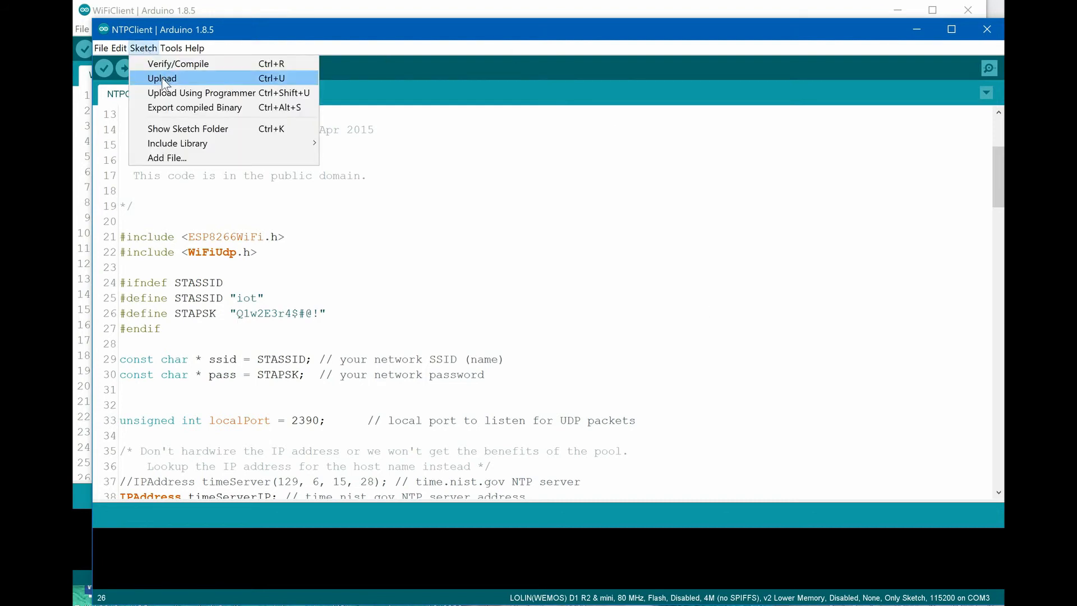
{"action": "left_click", "coordinate": [161, 78]}
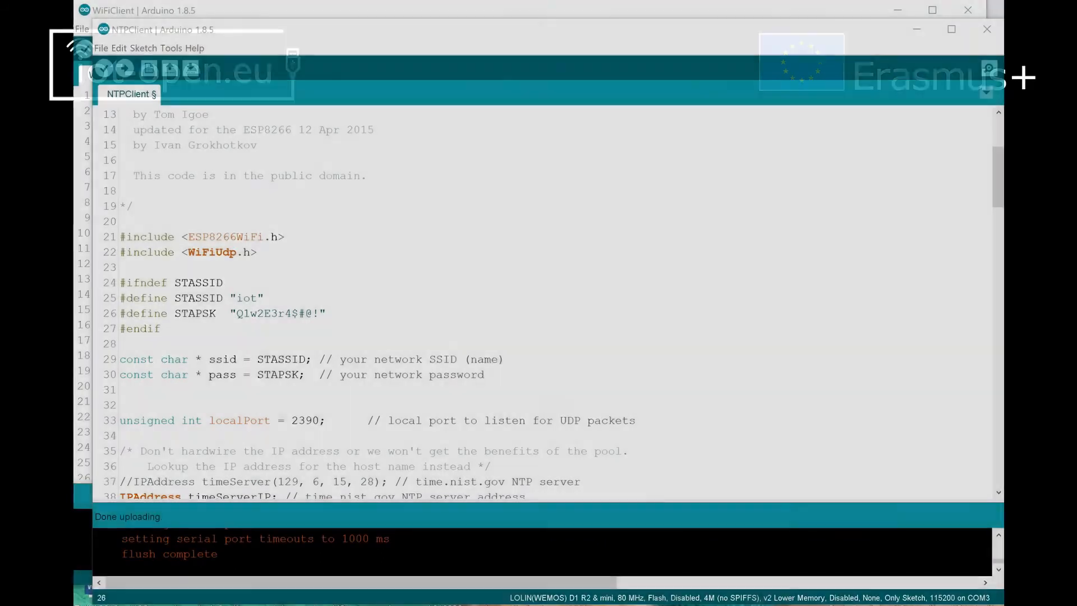
{"action": "left_click", "coordinate": [170, 48]}
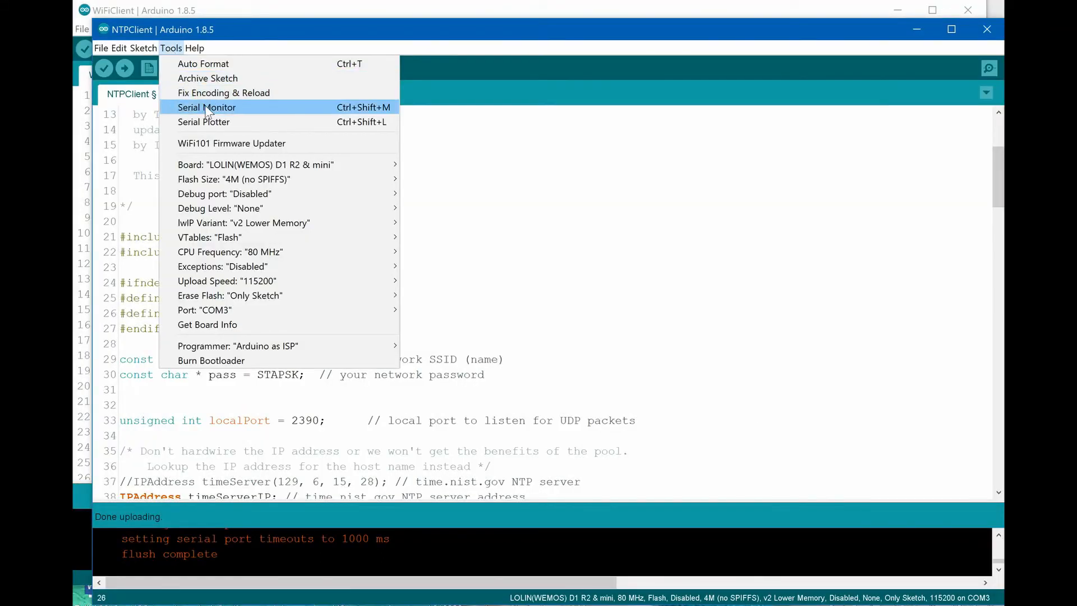
{"action": "left_click", "coordinate": [206, 108]}
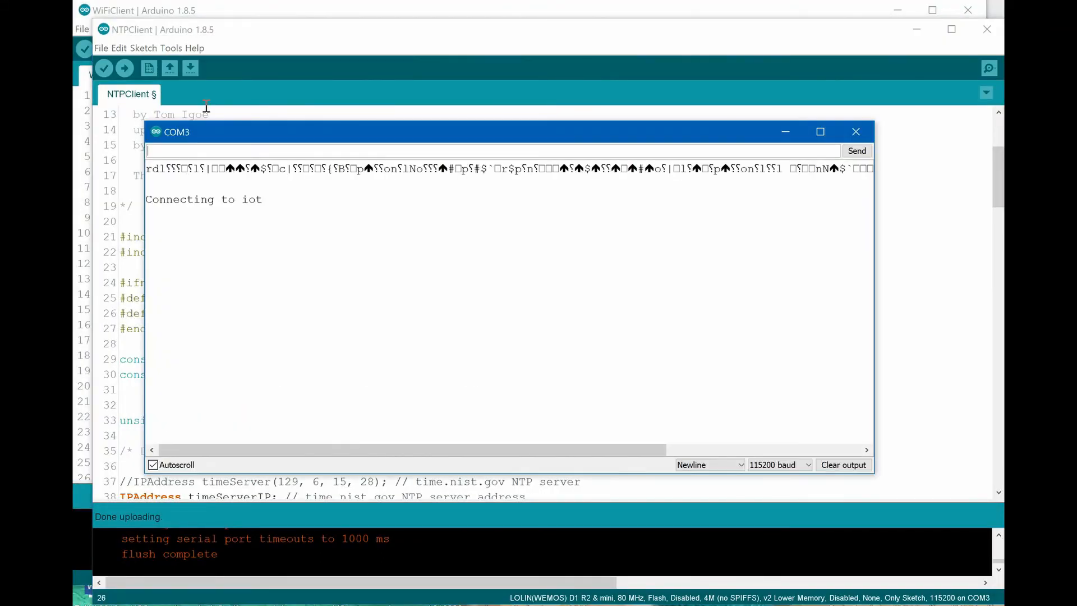